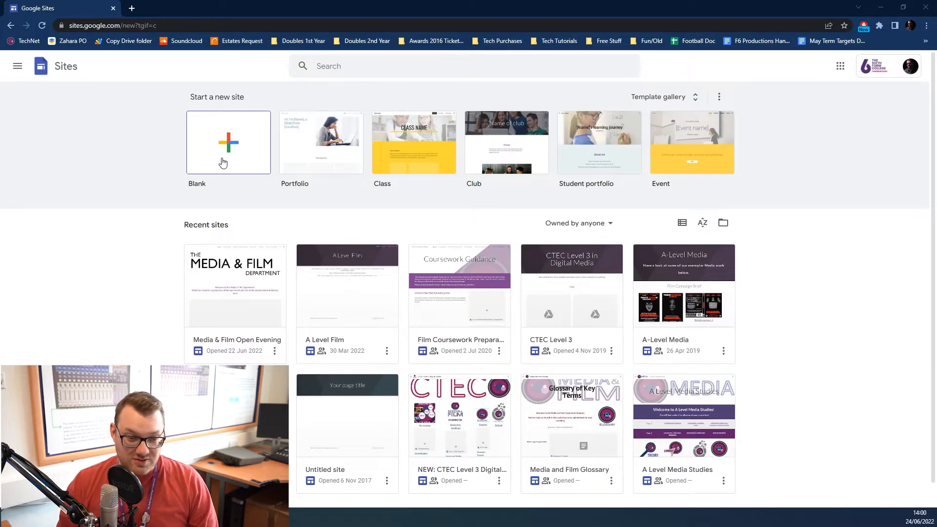
# Step: Create a new blank site from the Google Sites start page
pyautogui.click(227, 142)
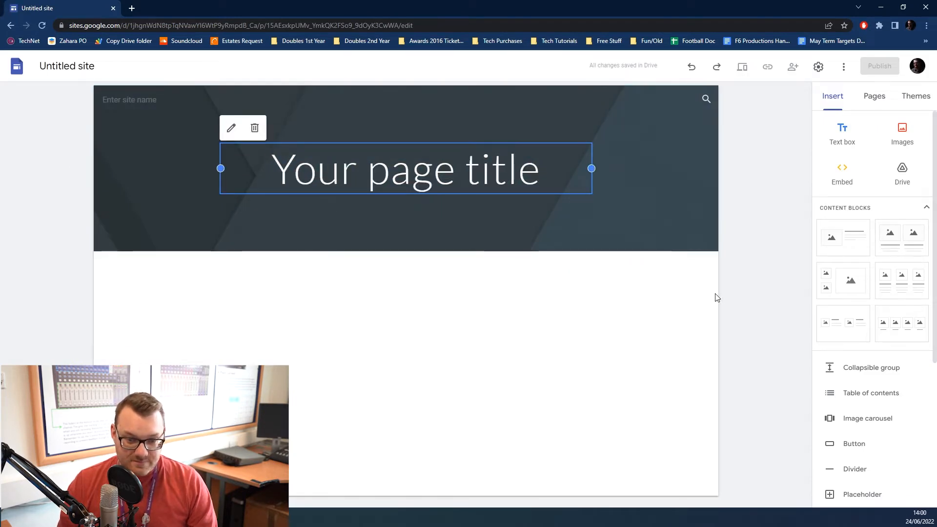
pyautogui.moveTo(630, 336)
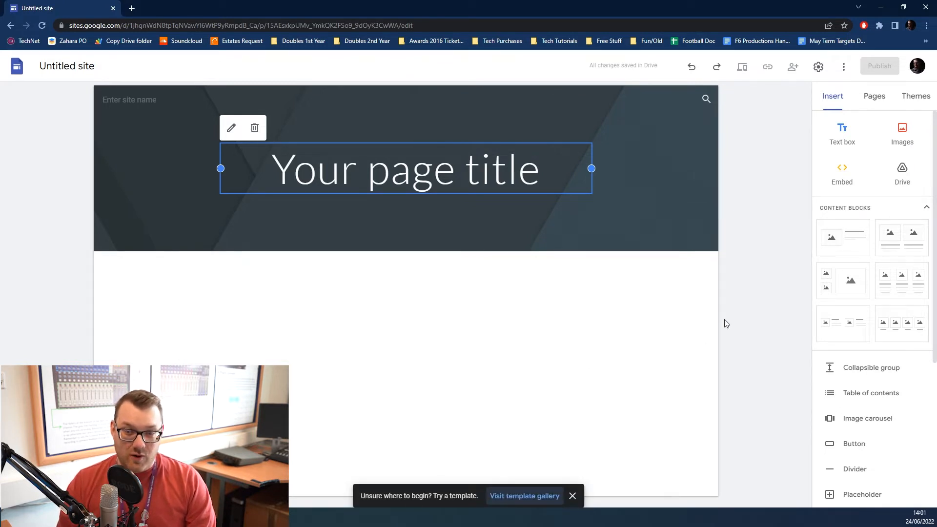
# Step: Add a new page named About from the Pages list
pyautogui.click(873, 95)
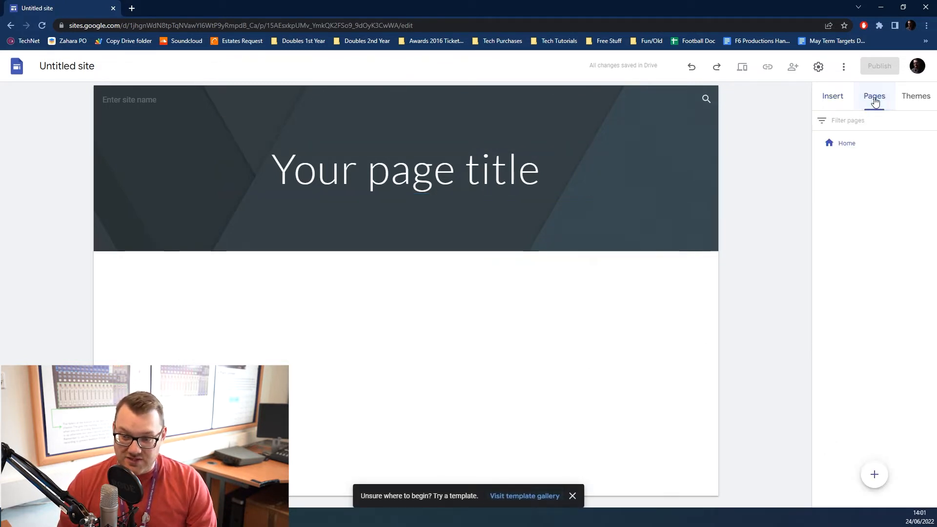
pyautogui.click(873, 474)
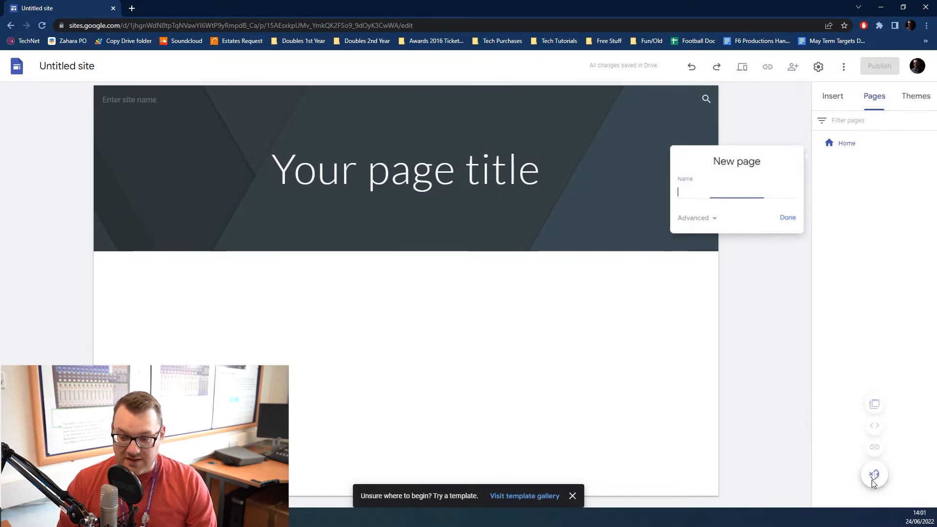
pyautogui.write('Abou')
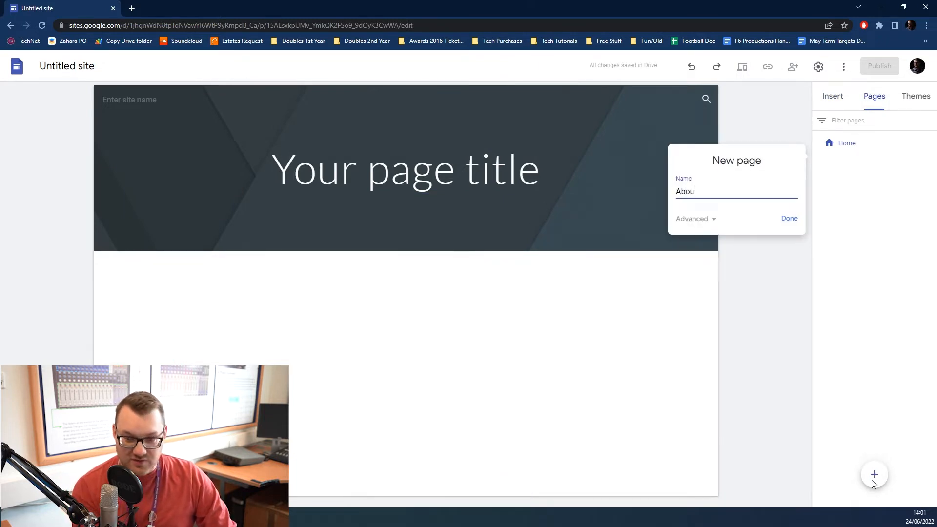
pyautogui.click(789, 217)
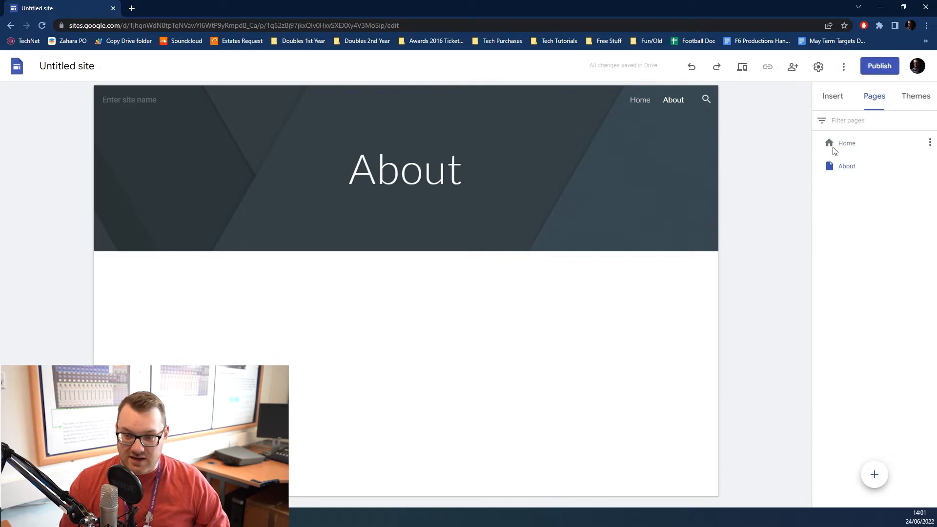
# Step: Retitle the Home page header to read Home
pyautogui.click(846, 142)
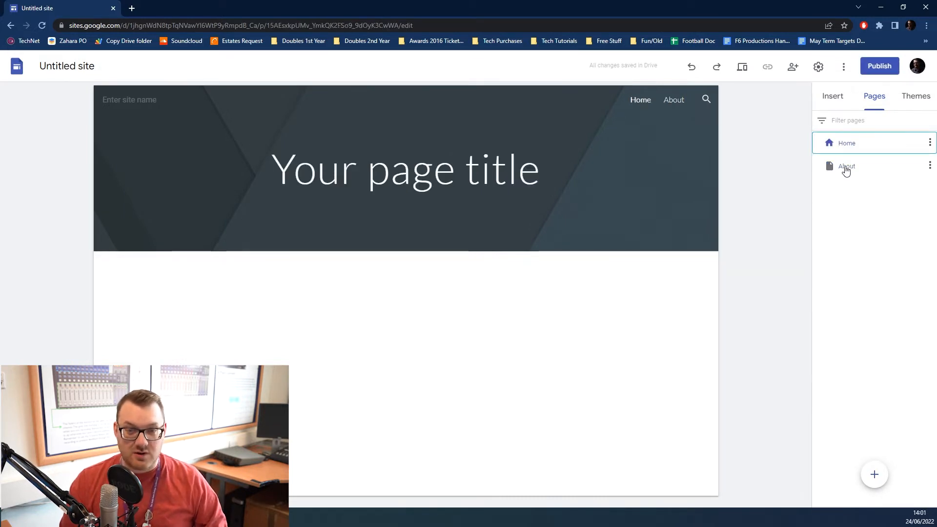
pyautogui.click(847, 166)
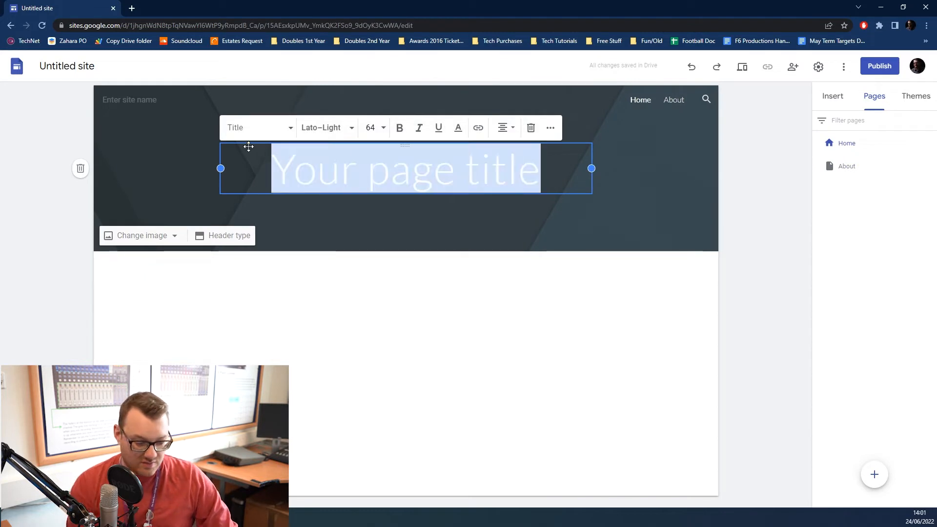
pyautogui.write('Home')
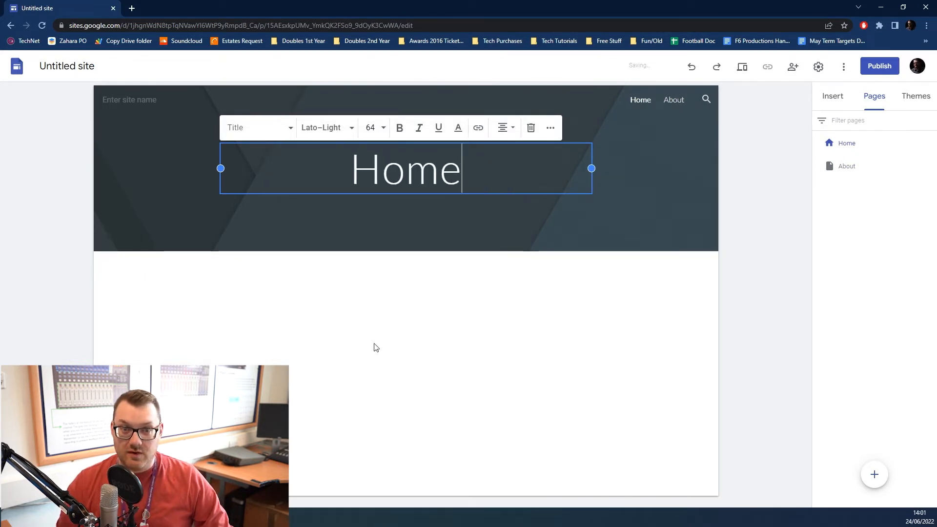
pyautogui.click(612, 278)
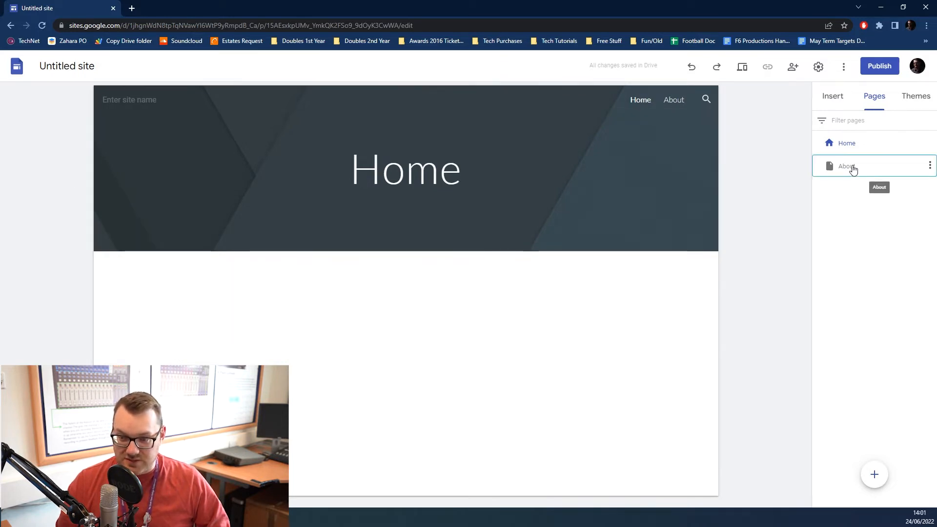
pyautogui.click(846, 142)
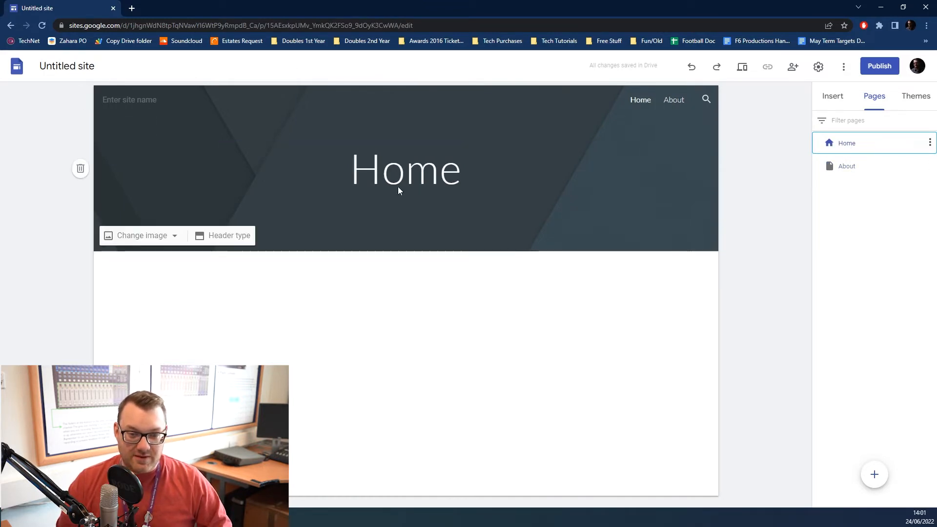
pyautogui.moveTo(298, 220)
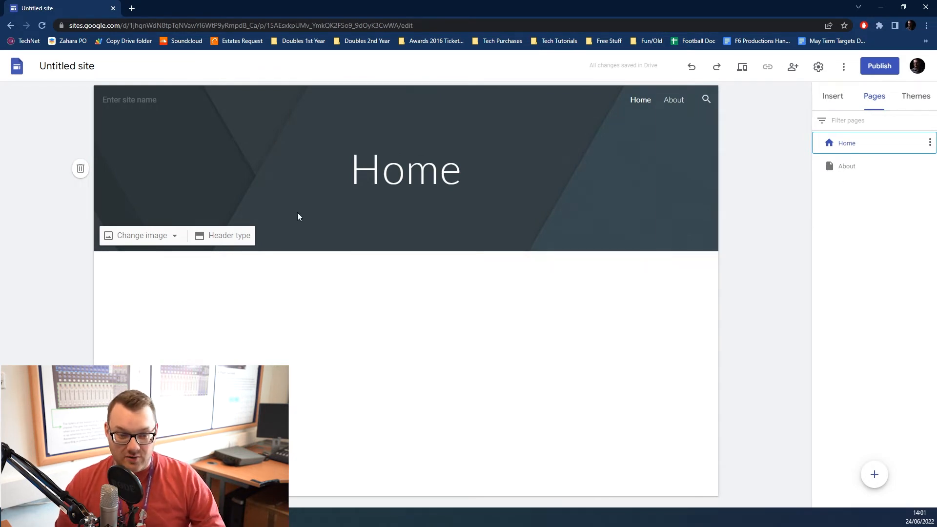
# Step: Try Cover and Title-only header styles, then keep the Home header as a Banner
pyautogui.click(227, 236)
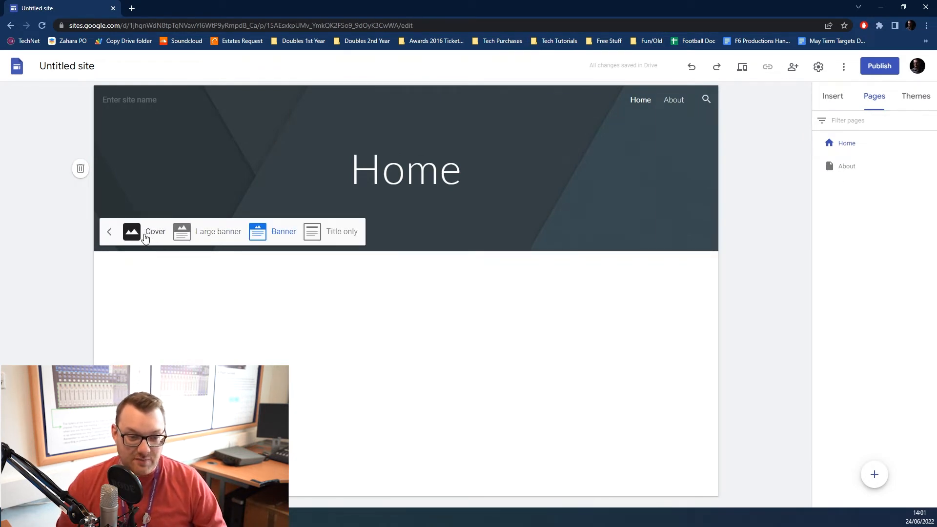
pyautogui.click(144, 232)
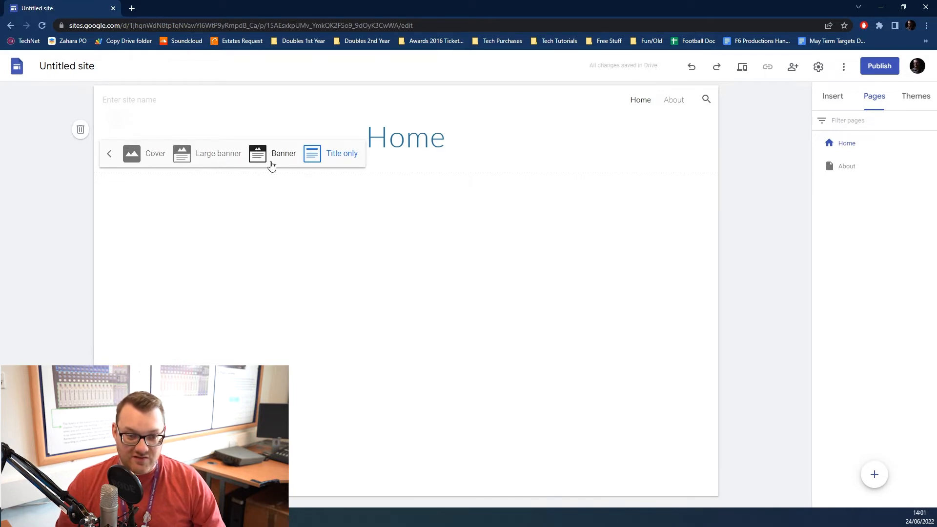
pyautogui.click(283, 153)
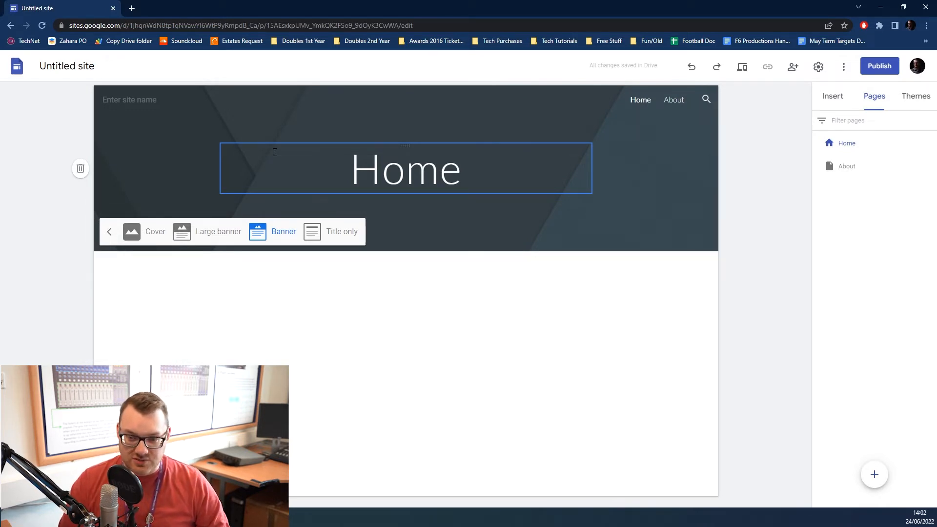
pyautogui.click(832, 96)
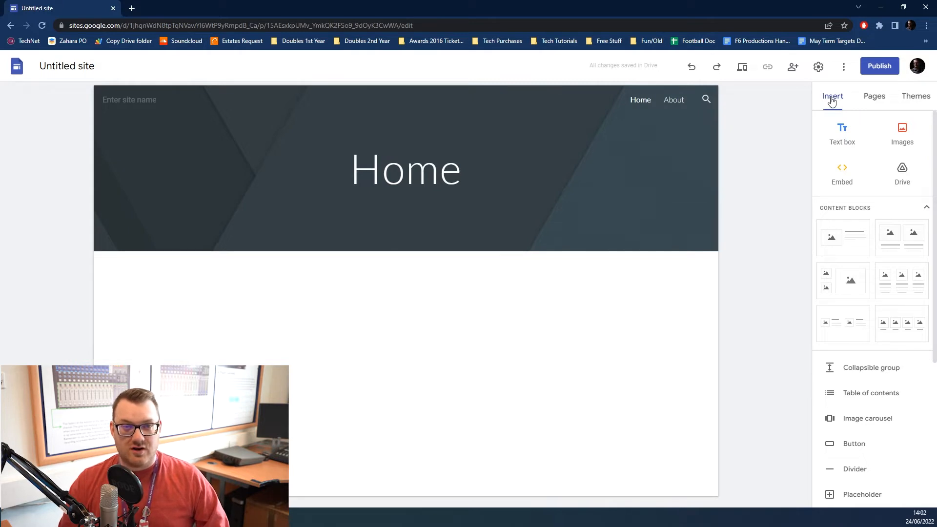
# Step: Insert a text box reading 'And i can add as much text as i like' below the header
pyautogui.click(405, 169)
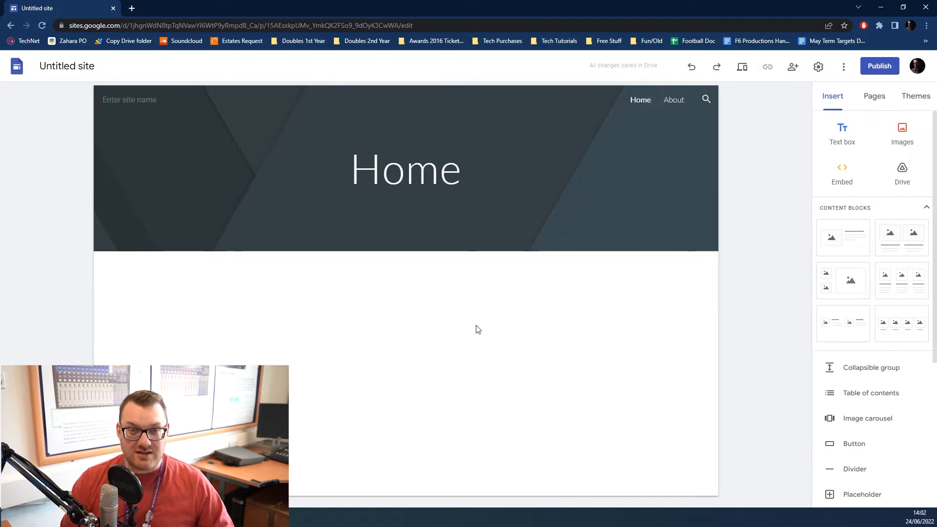
pyautogui.moveTo(842, 132)
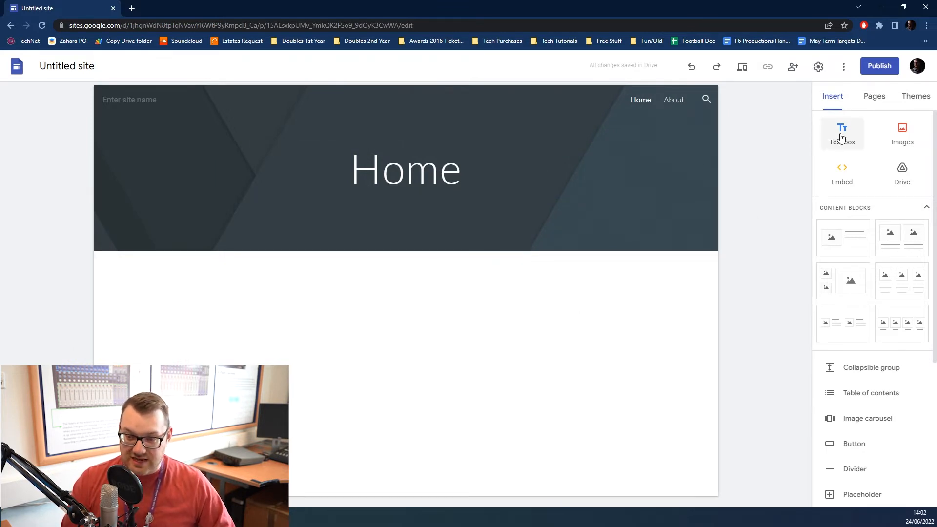
pyautogui.click(842, 133)
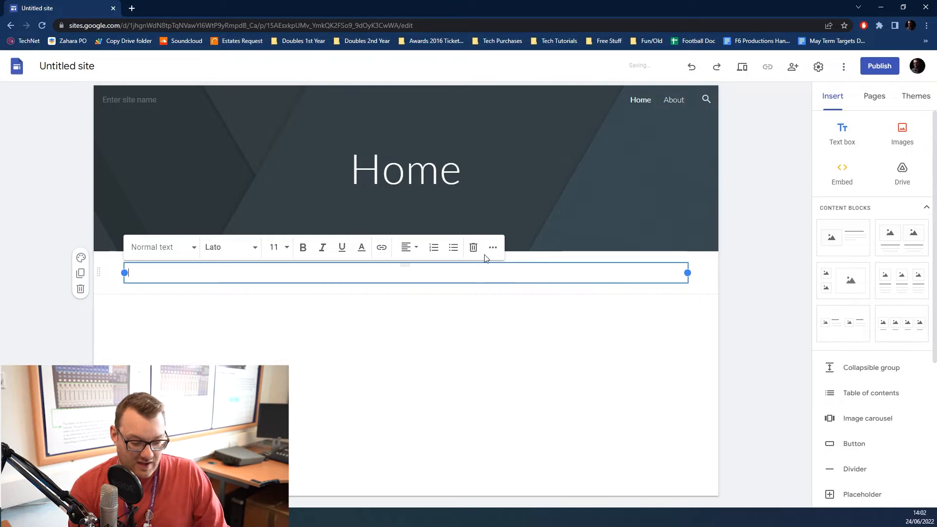
pyautogui.write('And i can add as')
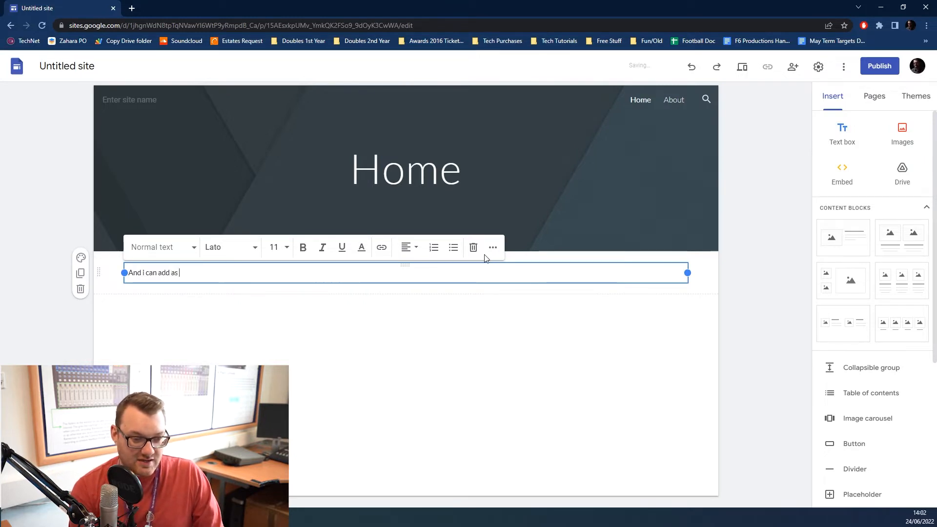
pyautogui.write('much text as i')
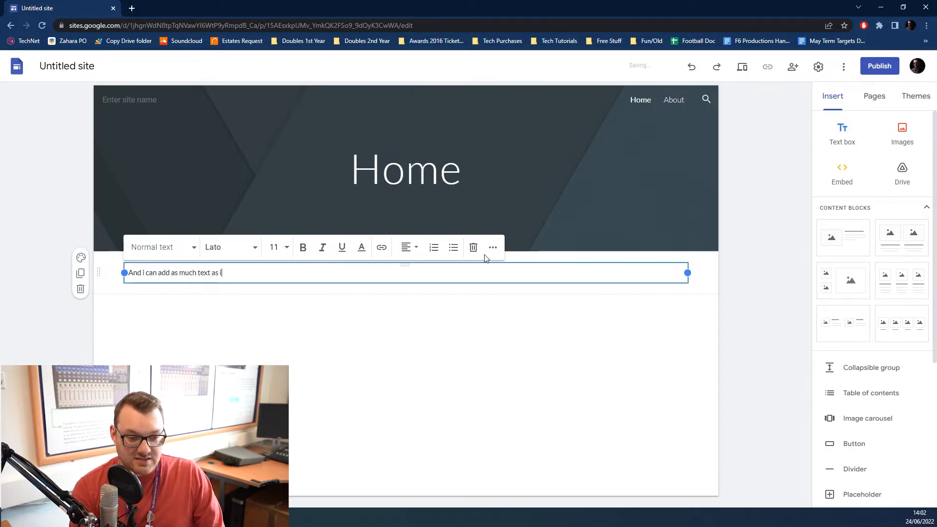
pyautogui.write('like')
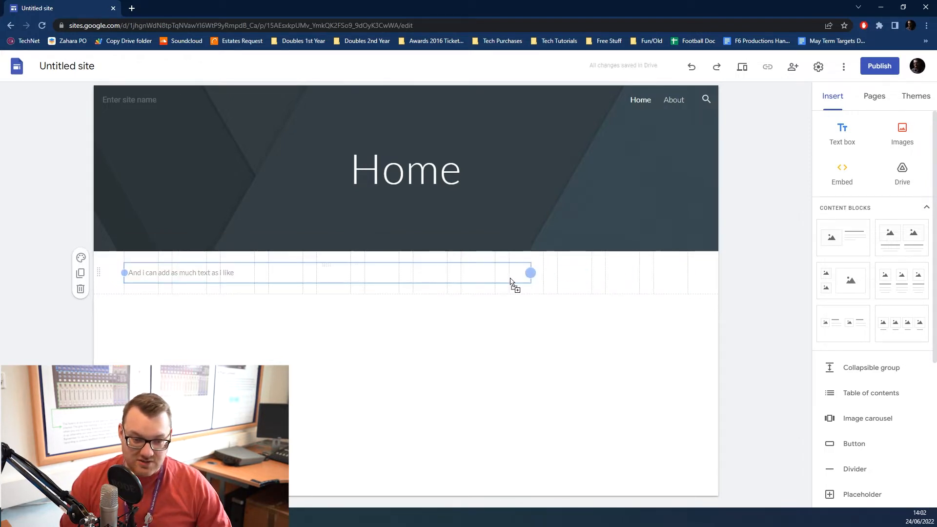
# Step: Narrow the text box and place it centred on the page
pyautogui.moveTo(531, 273); pyautogui.dragTo(271, 273)
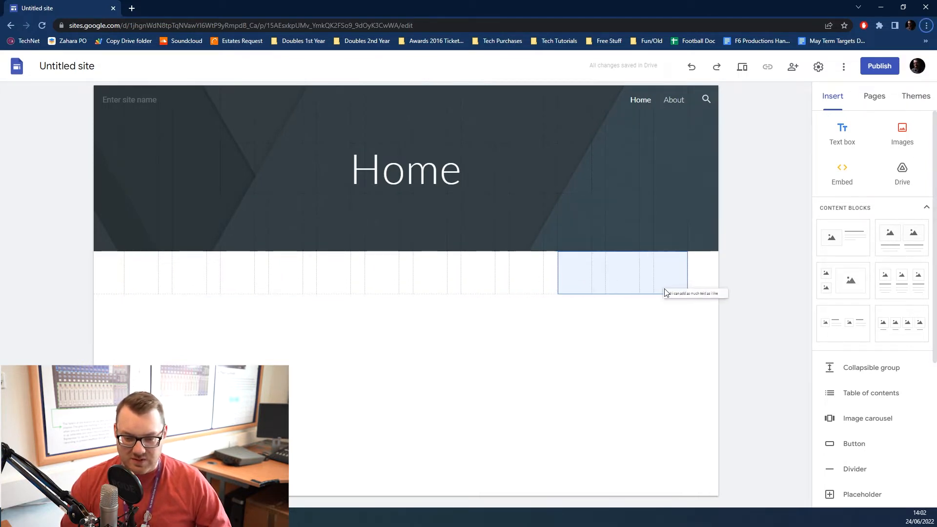
pyautogui.click(616, 272)
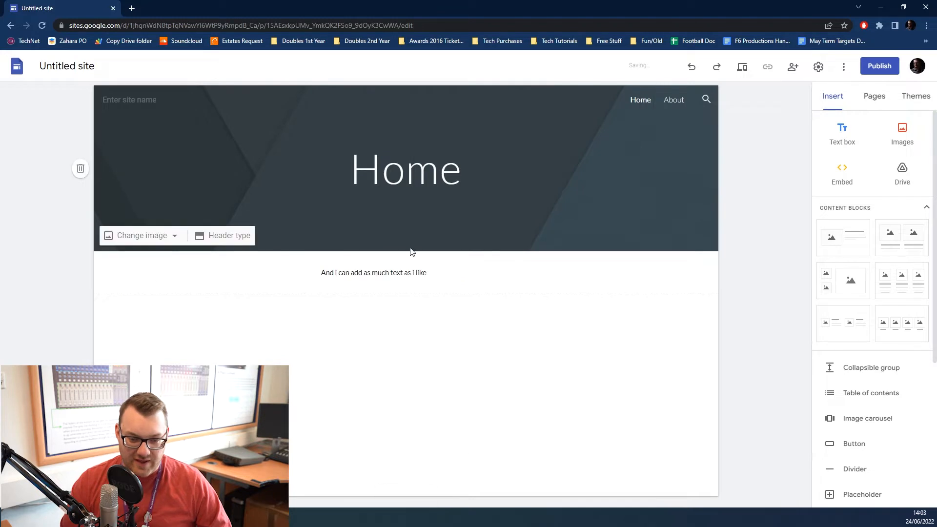
# Step: Set the text box sentence in the Bubblegum Sans font from the full fonts collection
pyautogui.click(373, 272)
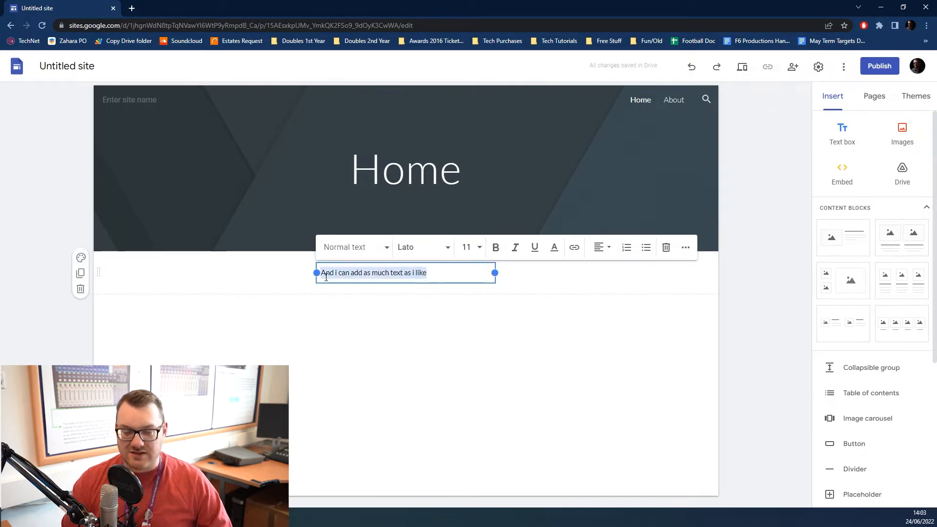
pyautogui.moveTo(445, 251)
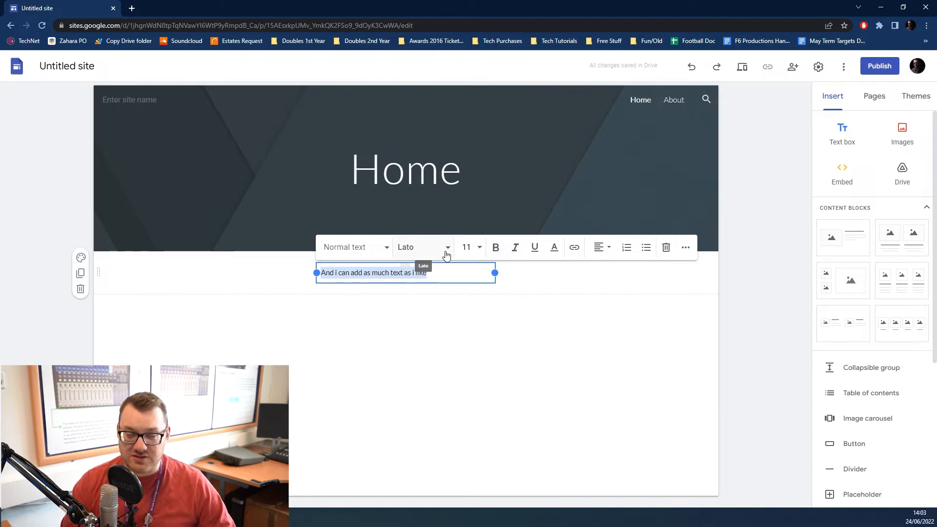
pyautogui.click(423, 247)
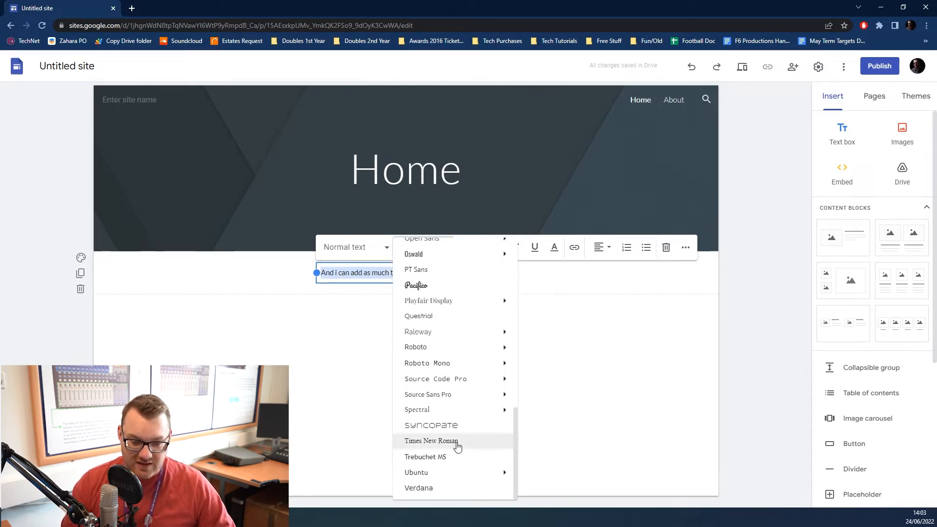
pyautogui.click(431, 424)
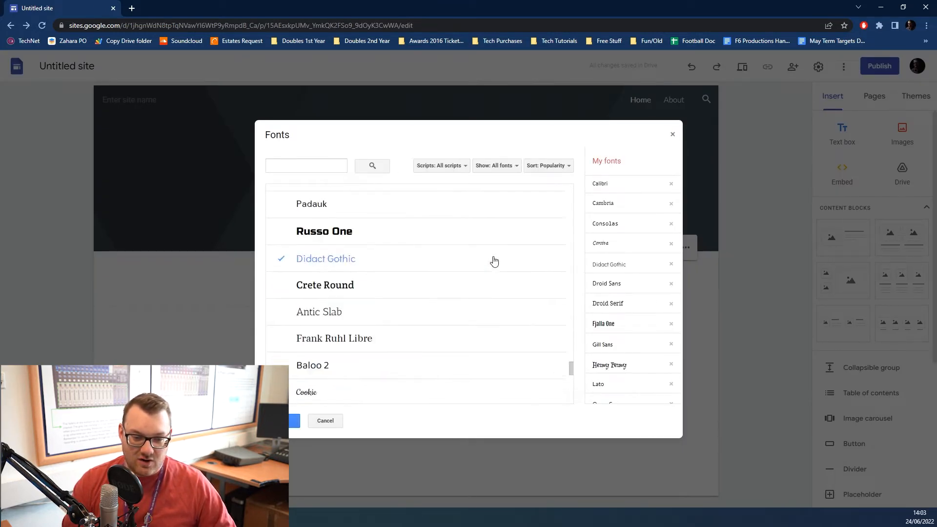
pyautogui.scroll(-3)
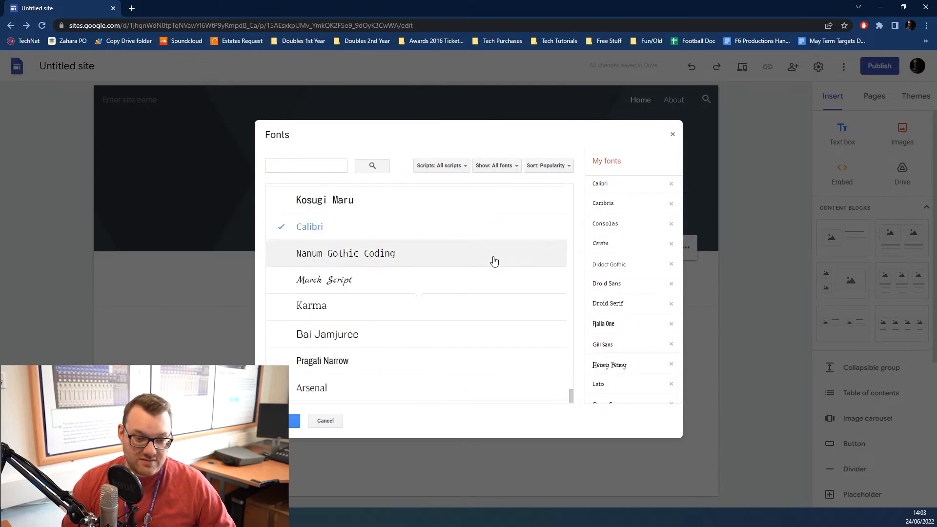
pyautogui.scroll(-3)
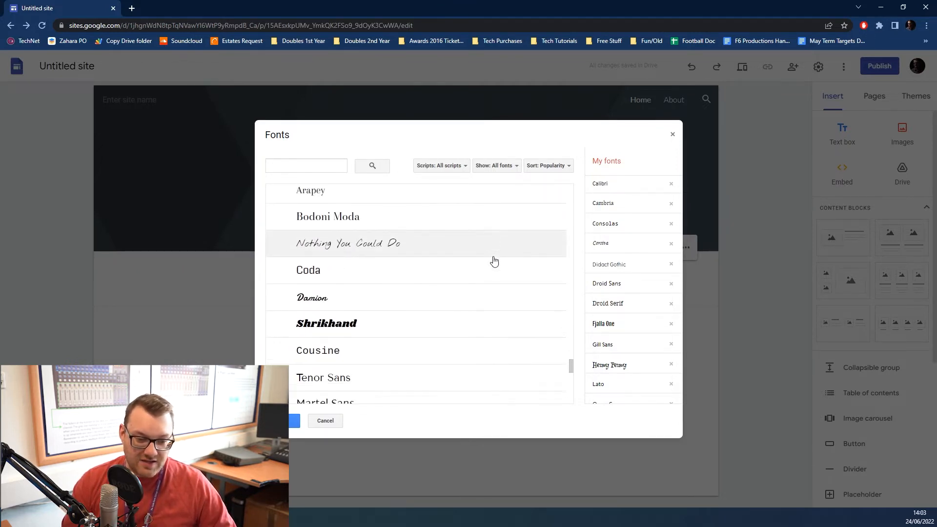
pyautogui.scroll(-3)
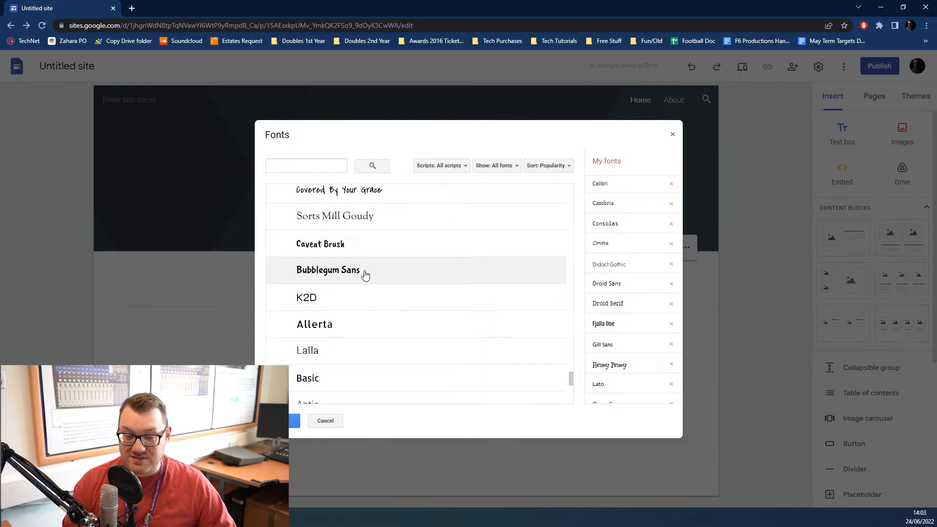
pyautogui.click(328, 270)
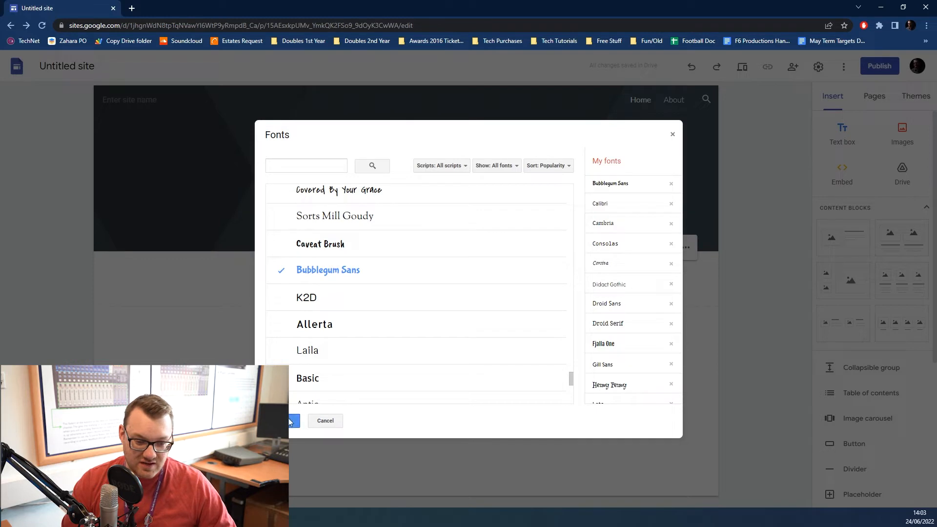
pyautogui.click(293, 419)
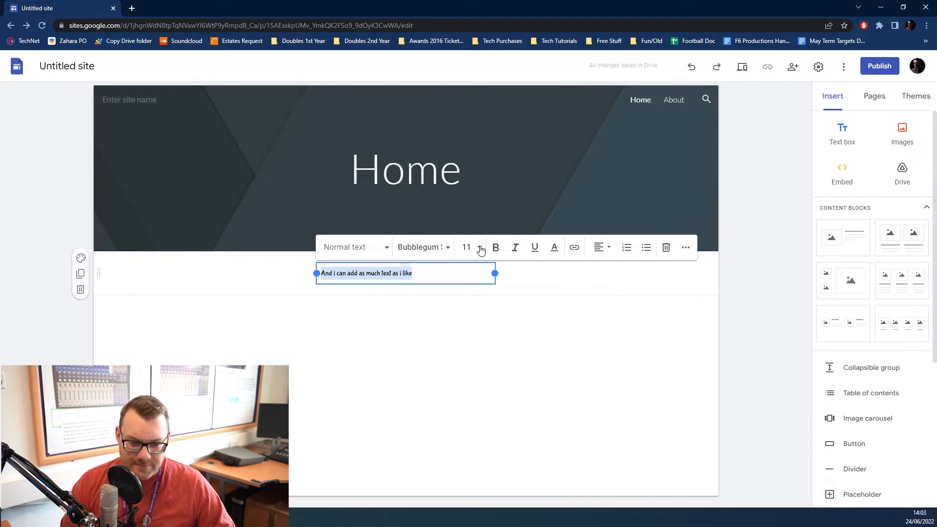
# Step: Make the text size 60, without underline, and centre-aligned
pyautogui.click(471, 246)
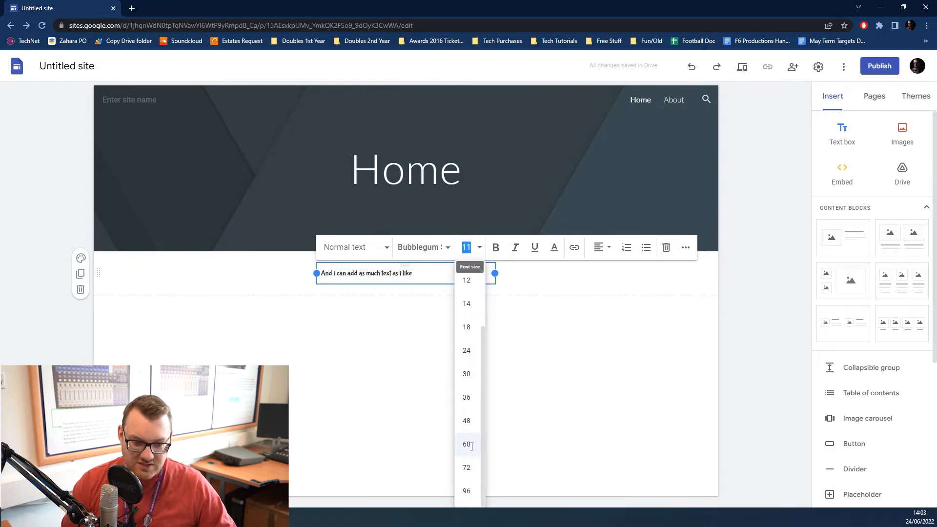
pyautogui.click(467, 444)
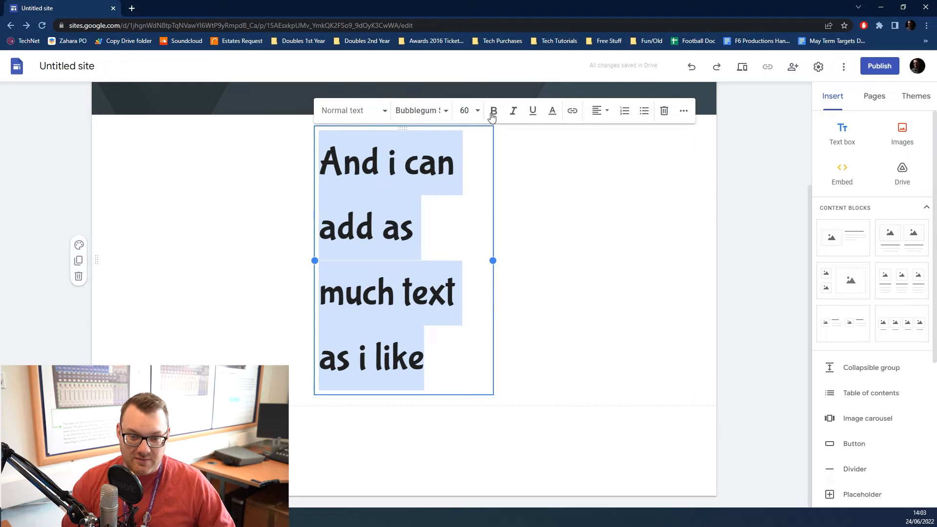
pyautogui.click(532, 111)
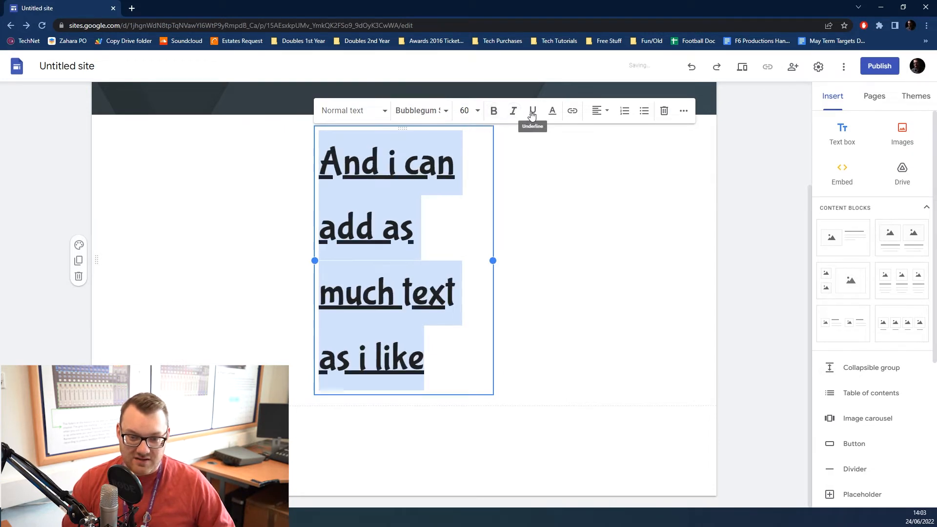
pyautogui.click(553, 111)
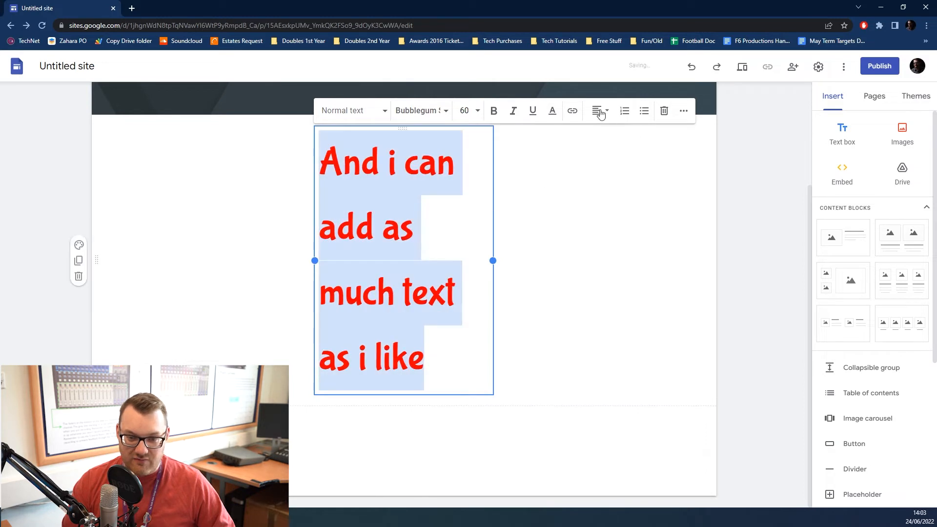
pyautogui.click(597, 111)
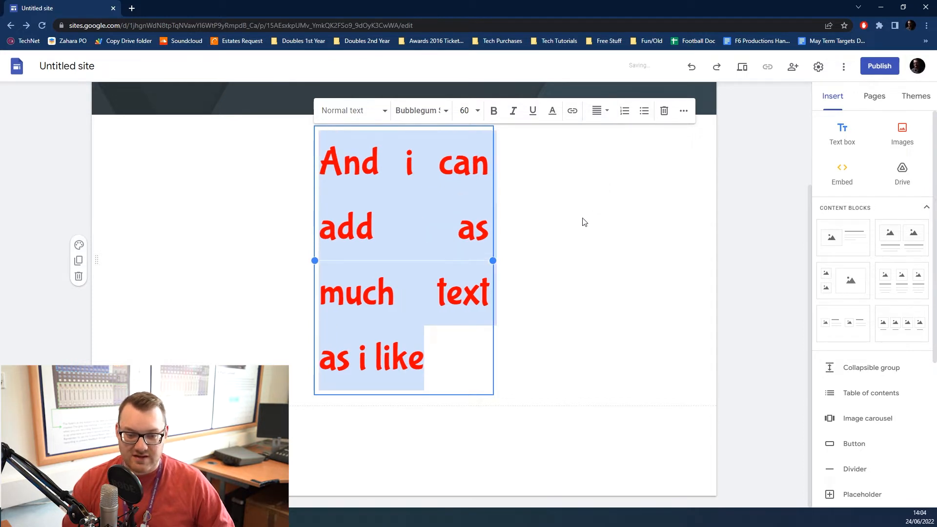
pyautogui.click(595, 110)
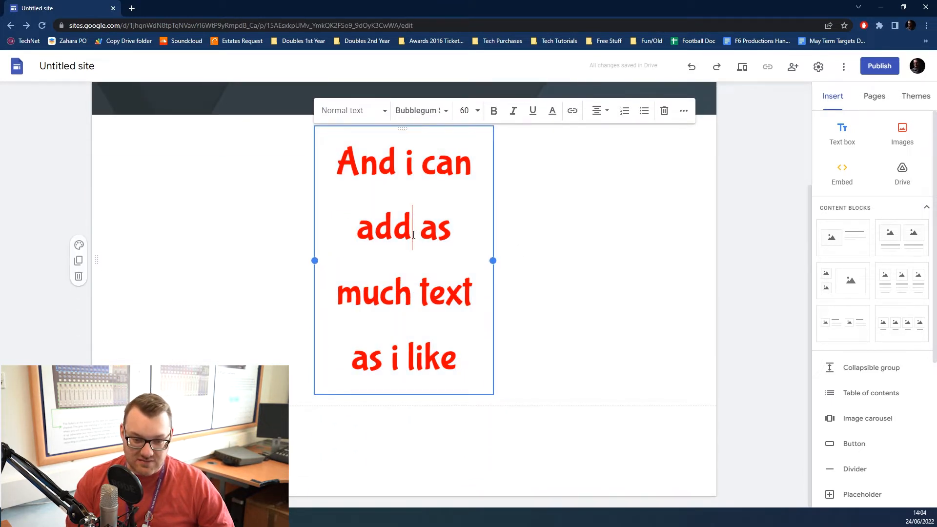
# Step: Link the word 'add' to the About page
pyautogui.doubleClick(384, 227)
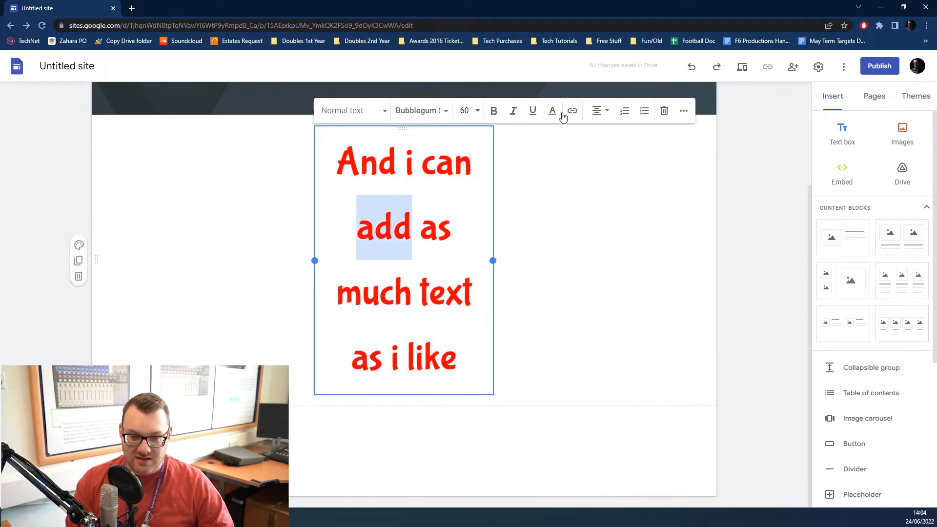
pyautogui.click(571, 110)
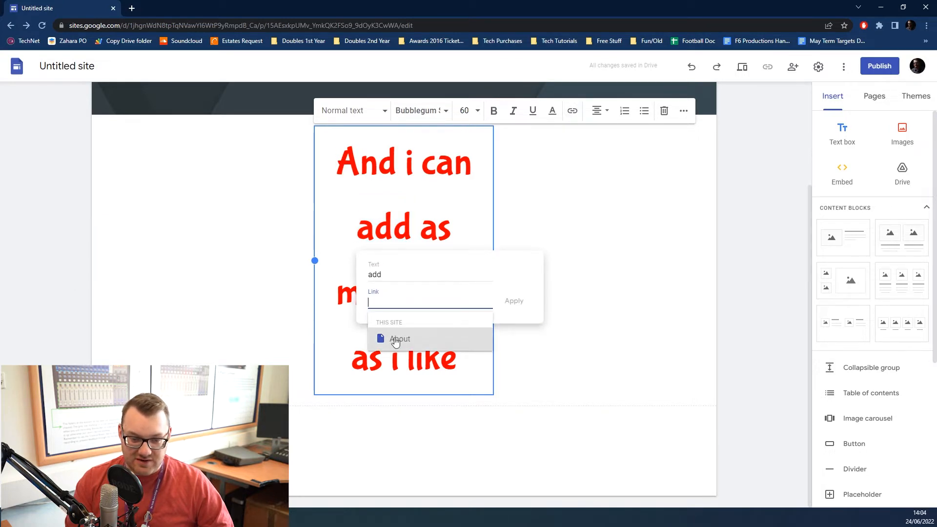
pyautogui.click(399, 338)
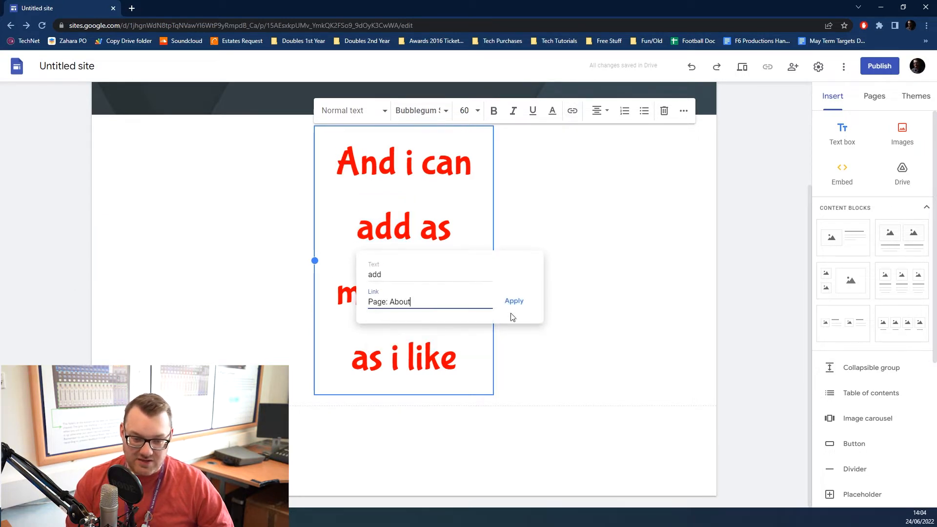
pyautogui.click(513, 301)
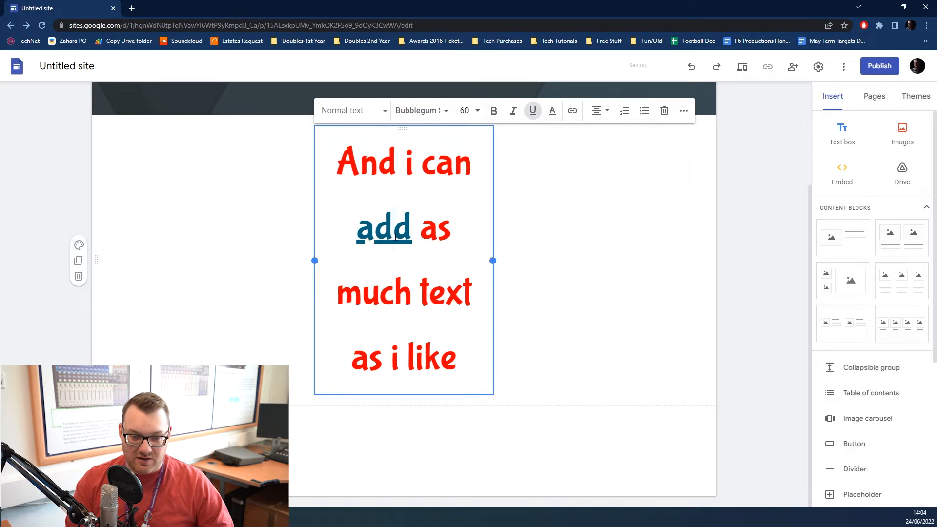
pyautogui.click(384, 228)
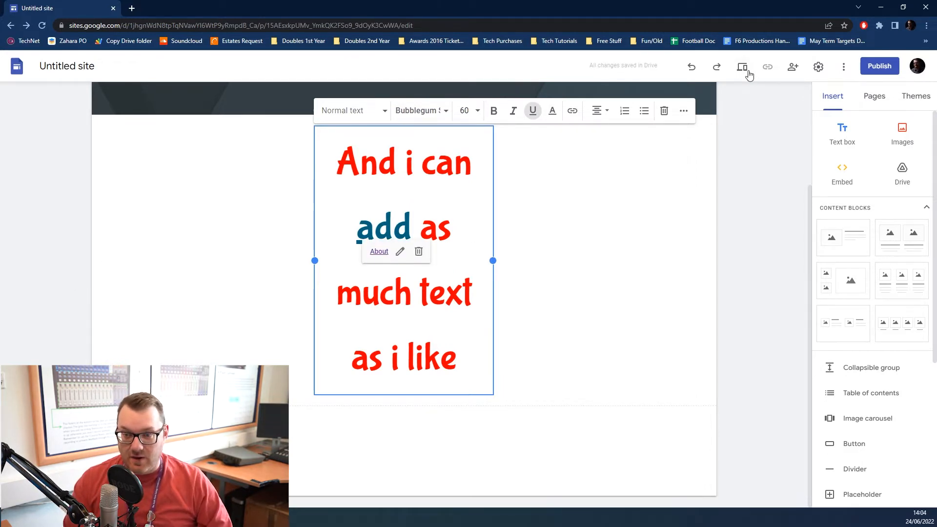
# Step: Preview the site, follow the 'add' link to About, and return to Home
pyautogui.click(741, 66)
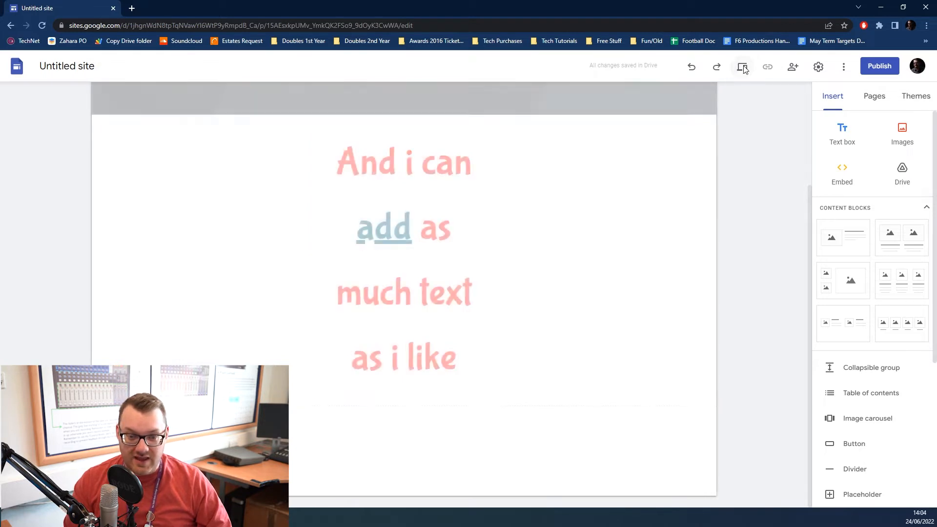
pyautogui.click(742, 66)
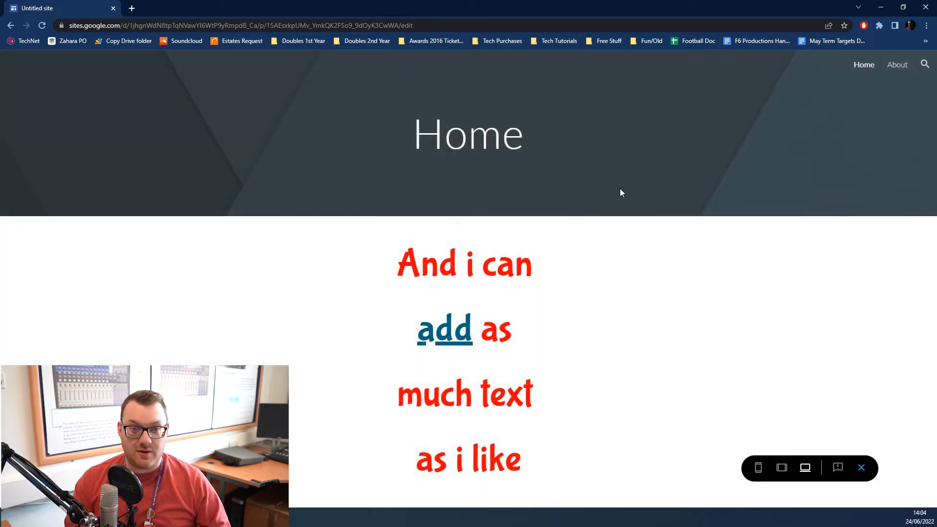
pyautogui.moveTo(446, 338)
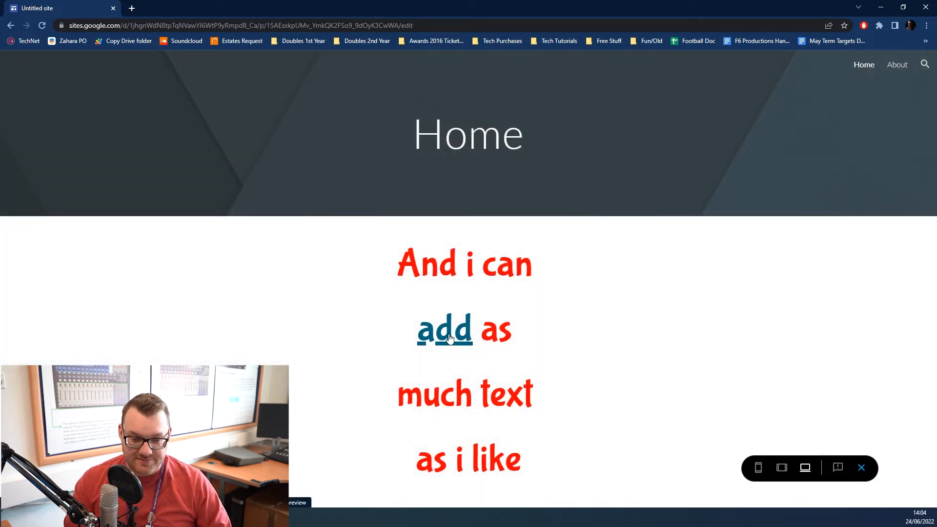
pyautogui.click(896, 64)
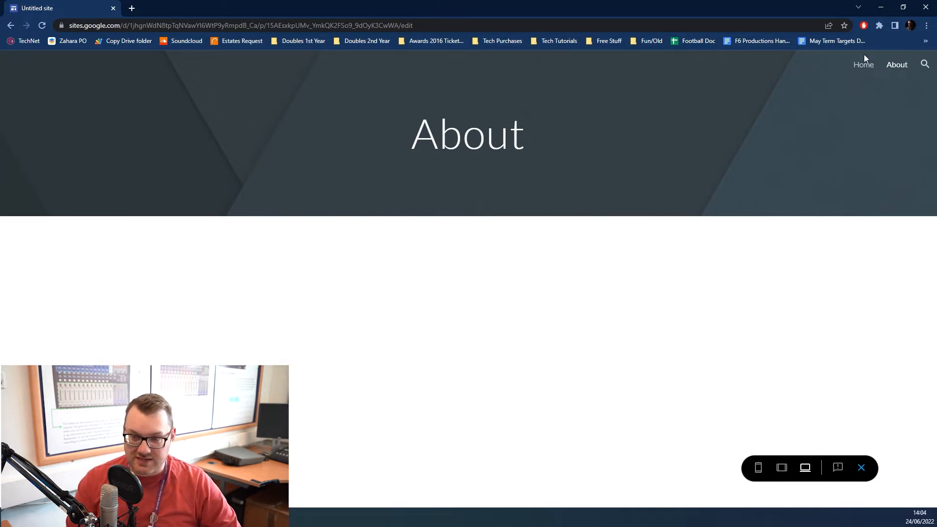
pyautogui.click(864, 65)
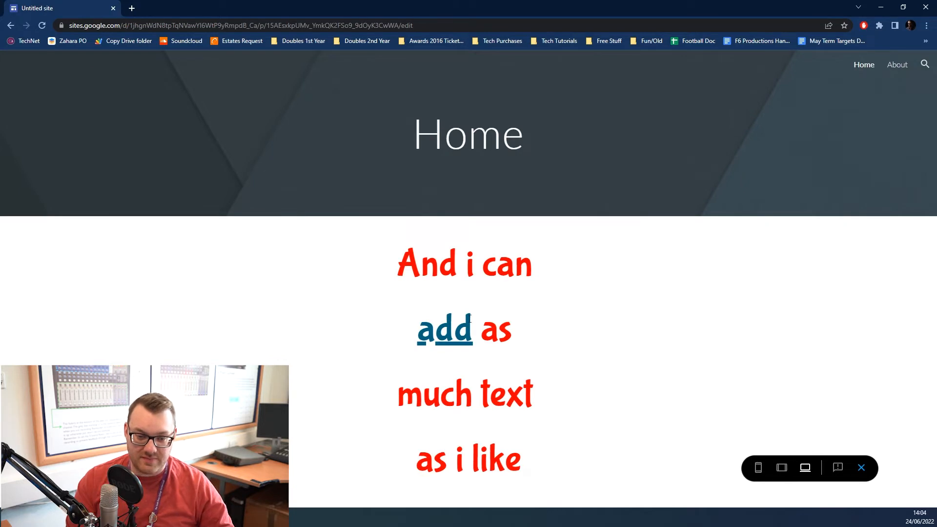
pyautogui.moveTo(804, 467)
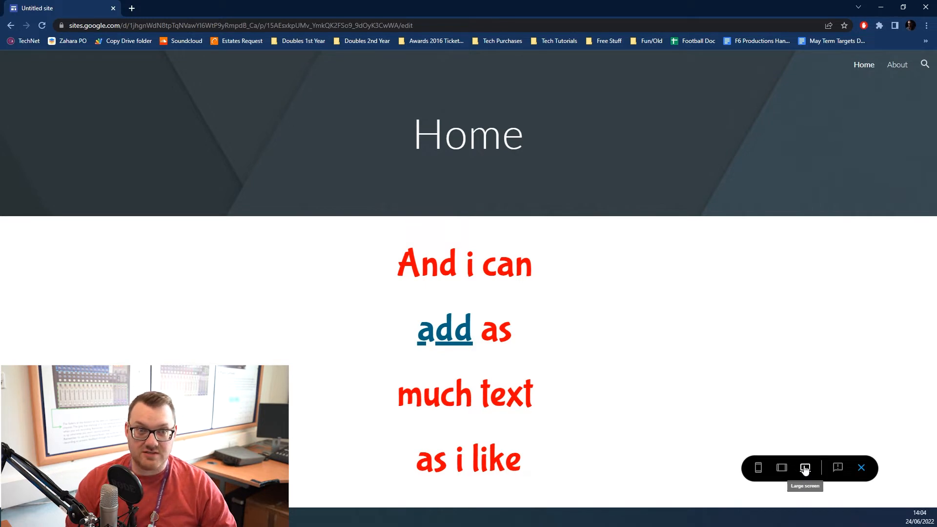
# Step: View the Home page preview at tablet and then phone size
pyautogui.click(782, 468)
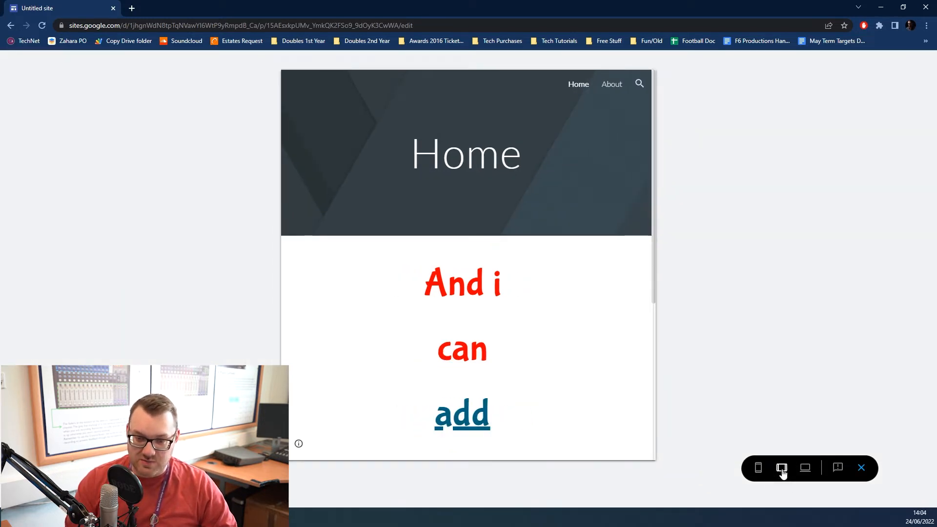
pyautogui.click(757, 467)
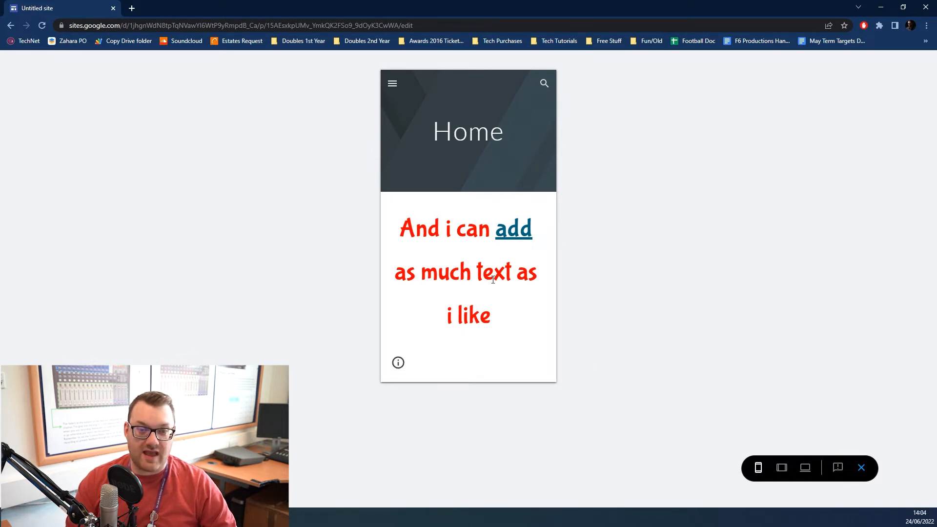
pyautogui.moveTo(494, 293)
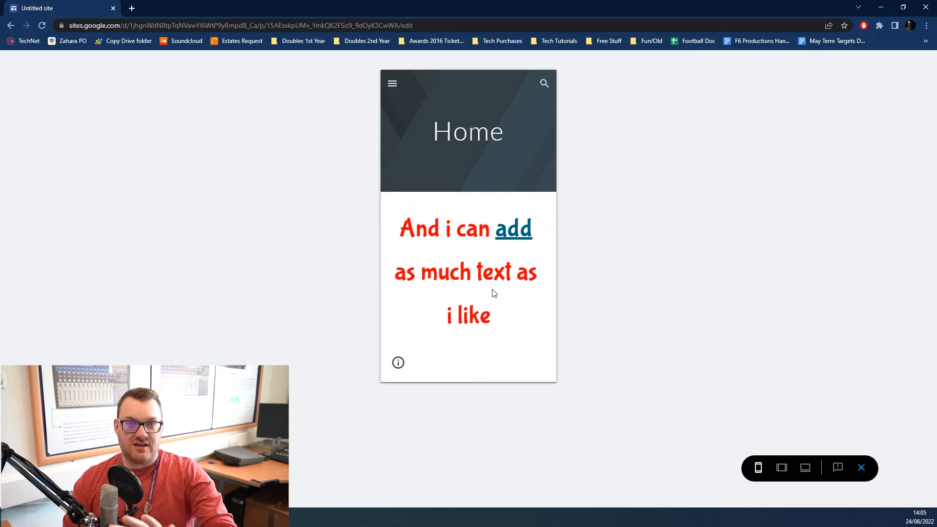
pyautogui.moveTo(549, 326)
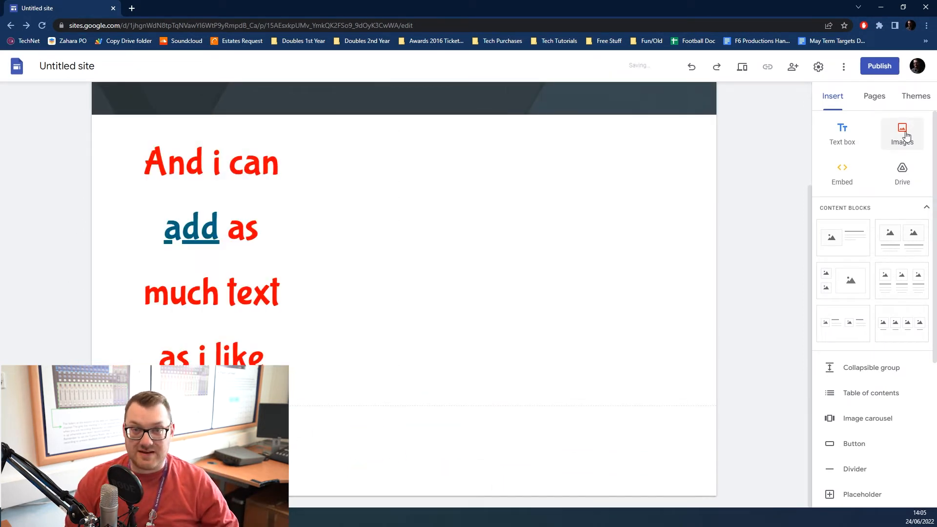
# Step: Start inserting an image beside the text box by selecting an existing one
pyautogui.click(901, 130)
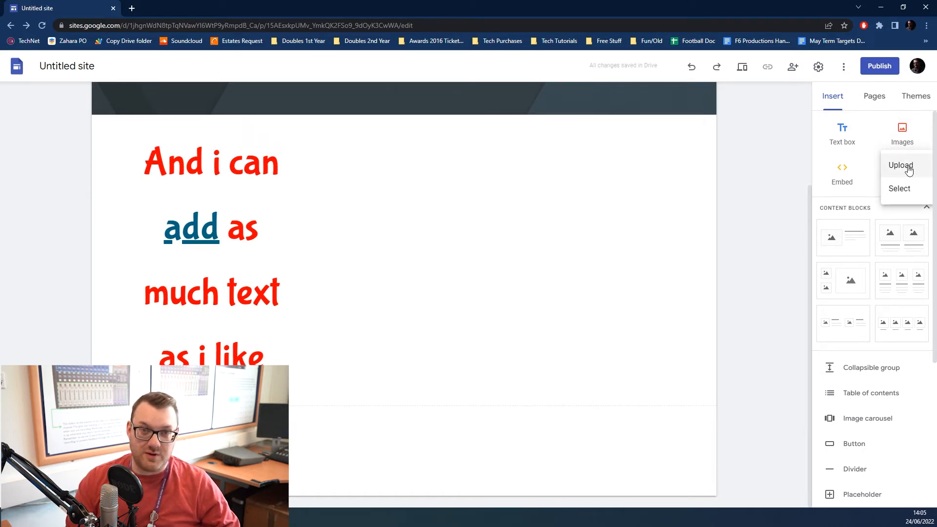
pyautogui.moveTo(899, 188)
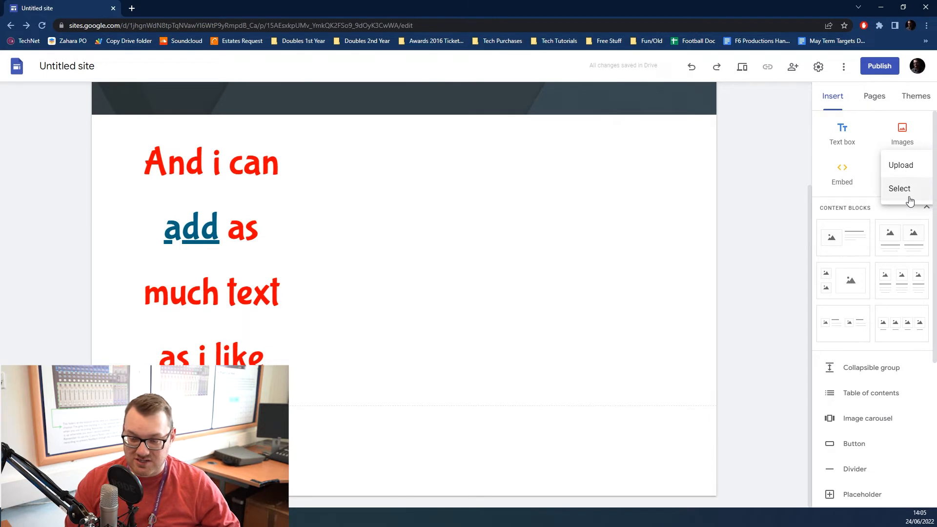
pyautogui.click(899, 188)
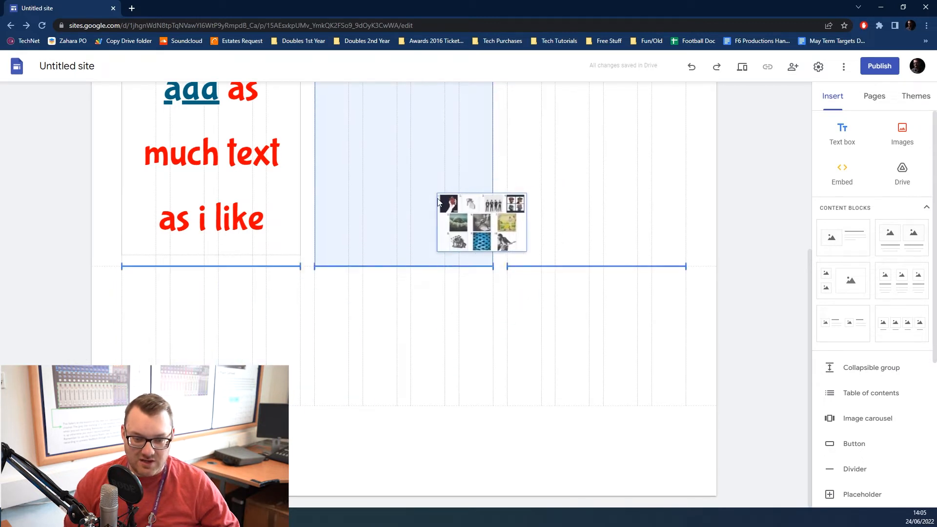
# Step: Place the album-cover grid image beside the red text and enlarge it to fill the space
pyautogui.moveTo(482, 222); pyautogui.dragTo(403, 336)
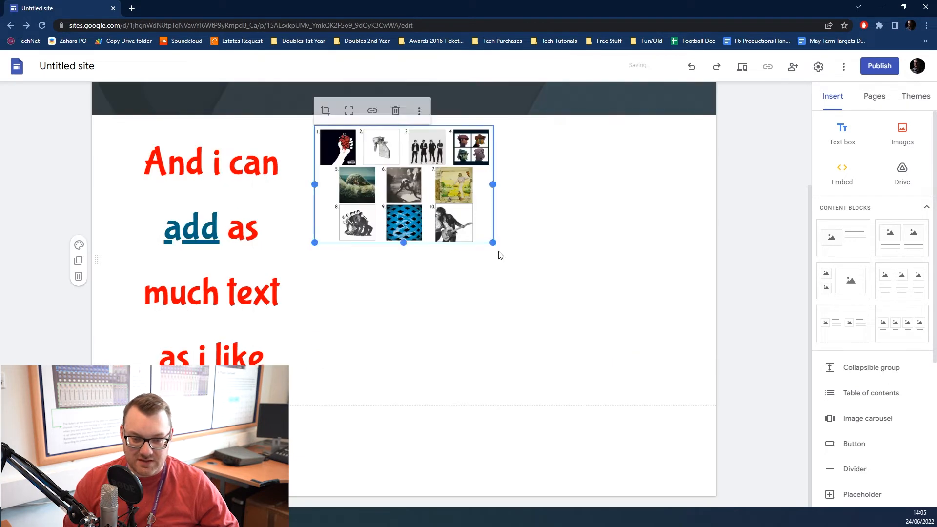
pyautogui.moveTo(492, 242); pyautogui.dragTo(670, 381)
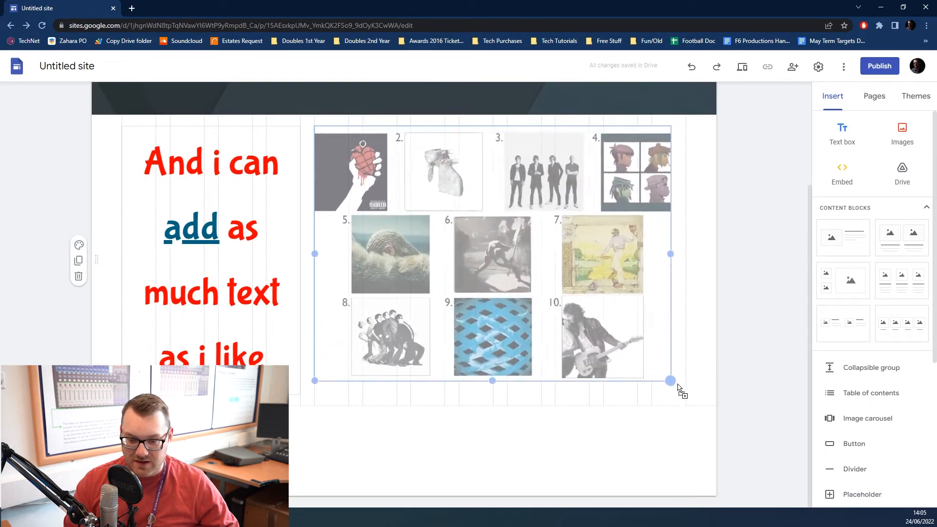
pyautogui.moveTo(669, 381); pyautogui.dragTo(687, 402)
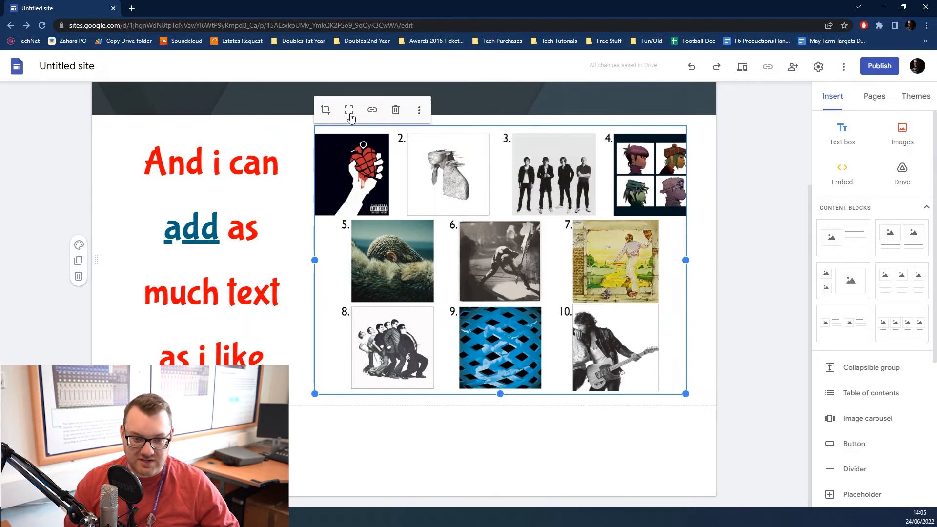
# Step: Crop the grid image, zooming and panning so only album cover number 6 remains visible
pyautogui.click(348, 111)
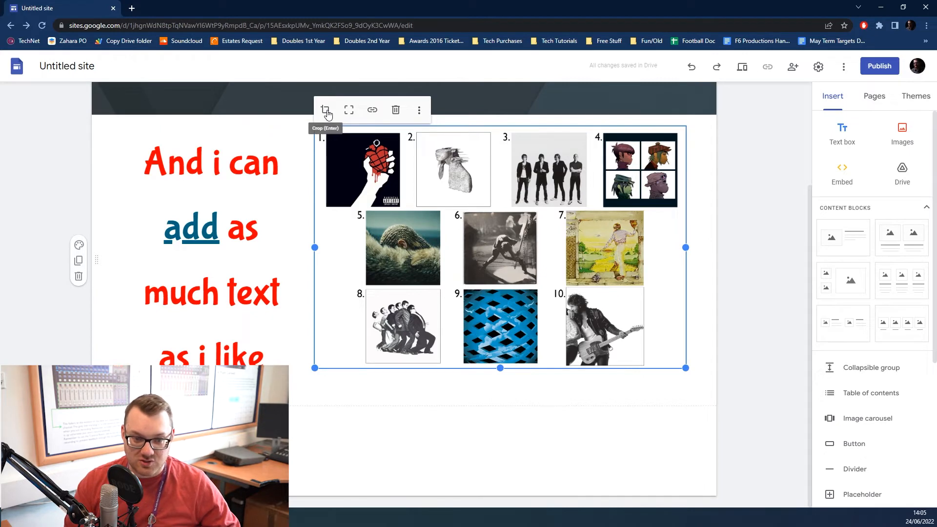
pyautogui.click(326, 110)
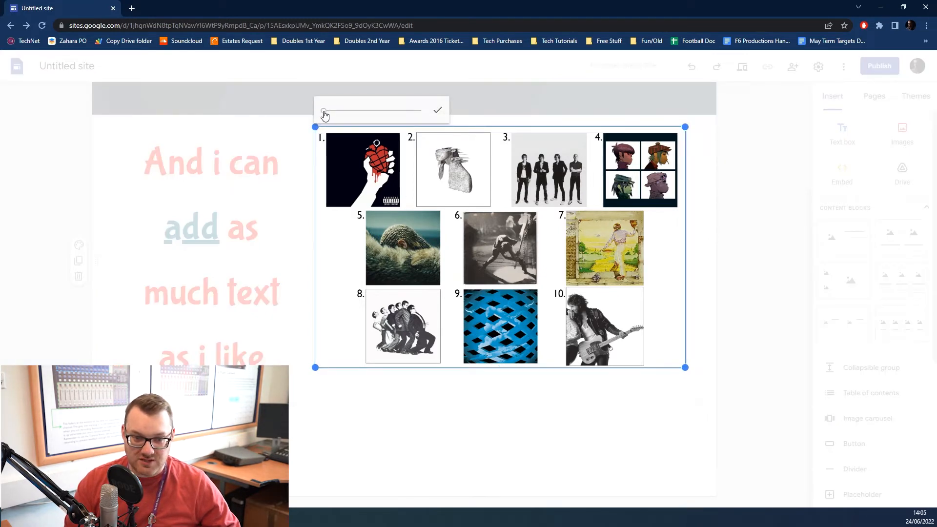
pyautogui.moveTo(323, 110); pyautogui.dragTo(358, 110)
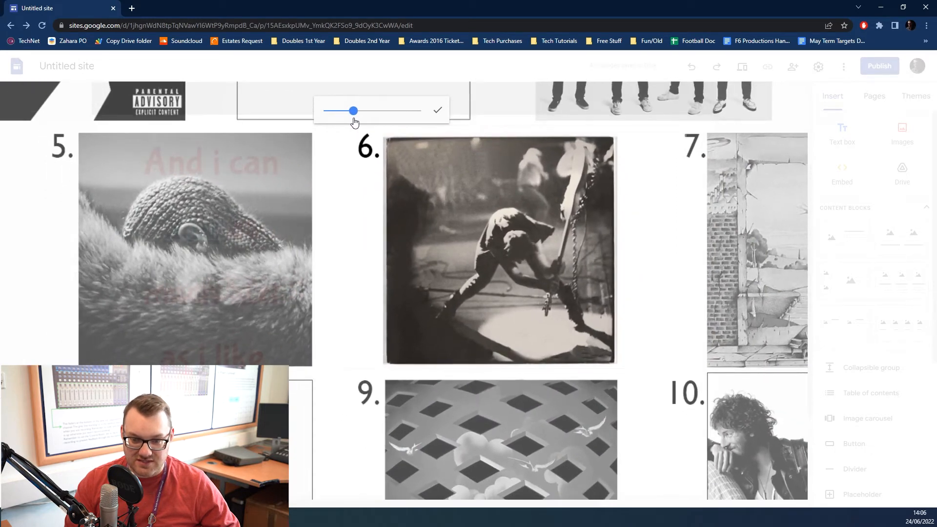
pyautogui.scroll(-3)
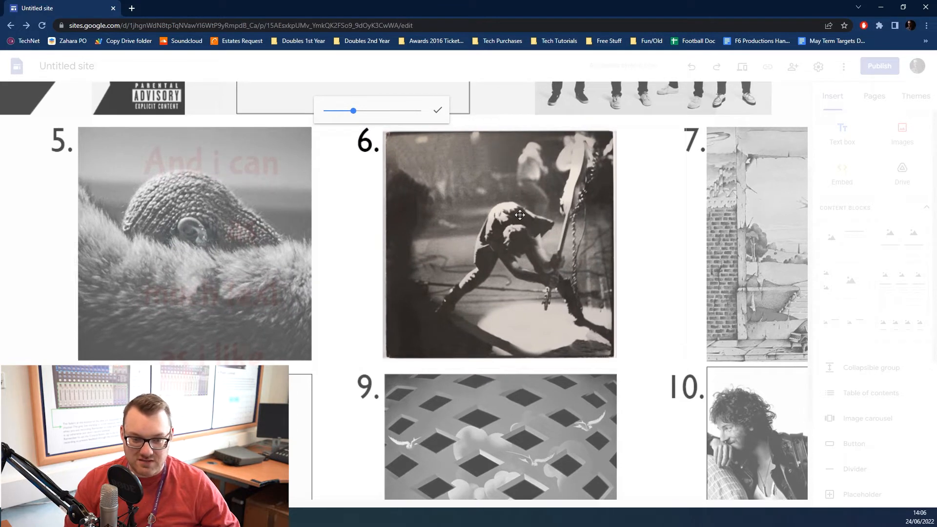
pyautogui.click(498, 244)
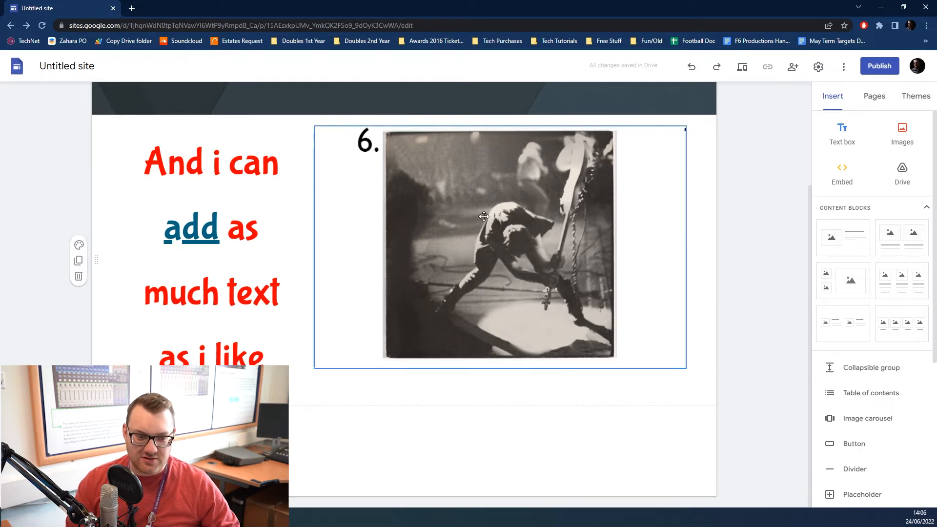
pyautogui.moveTo(511, 250)
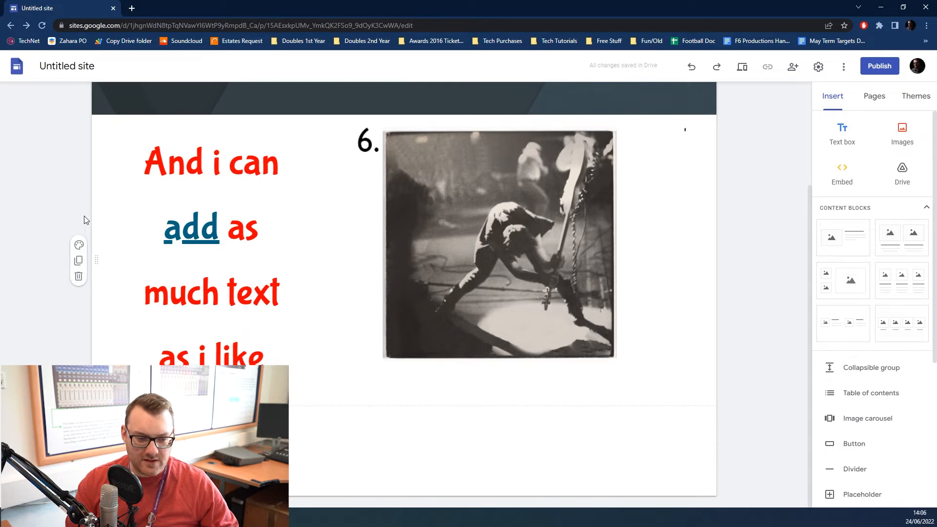
pyautogui.moveTo(78, 244)
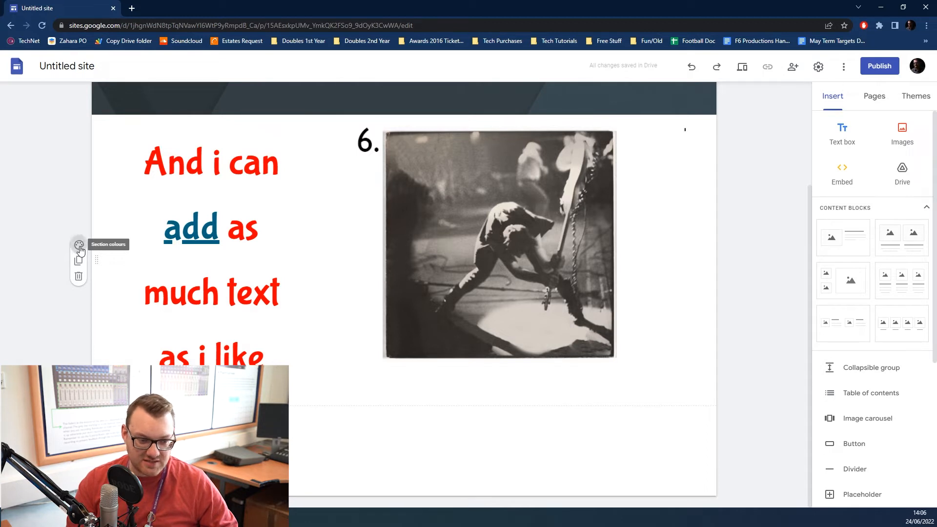
# Step: Give the section holding the red text and album cover the dark blue Style 3 background
pyautogui.click(78, 244)
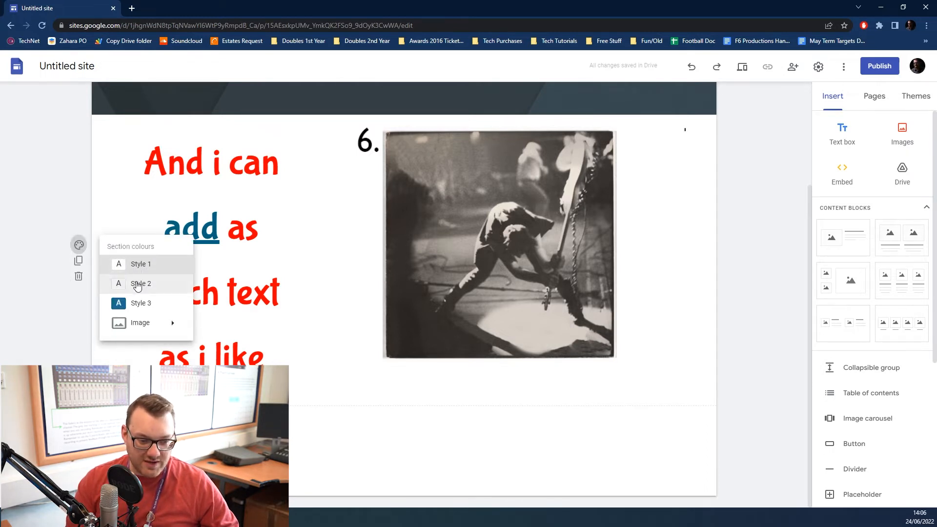
pyautogui.click(140, 263)
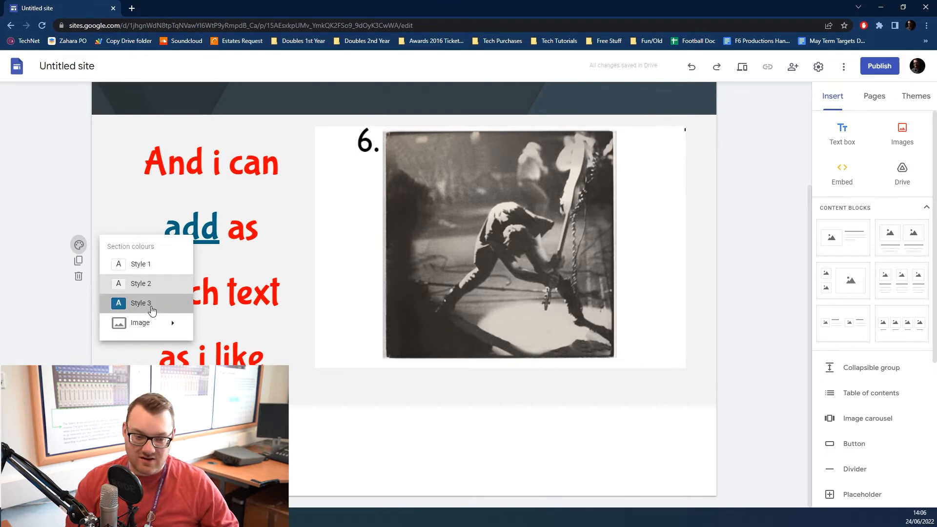
pyautogui.click(141, 303)
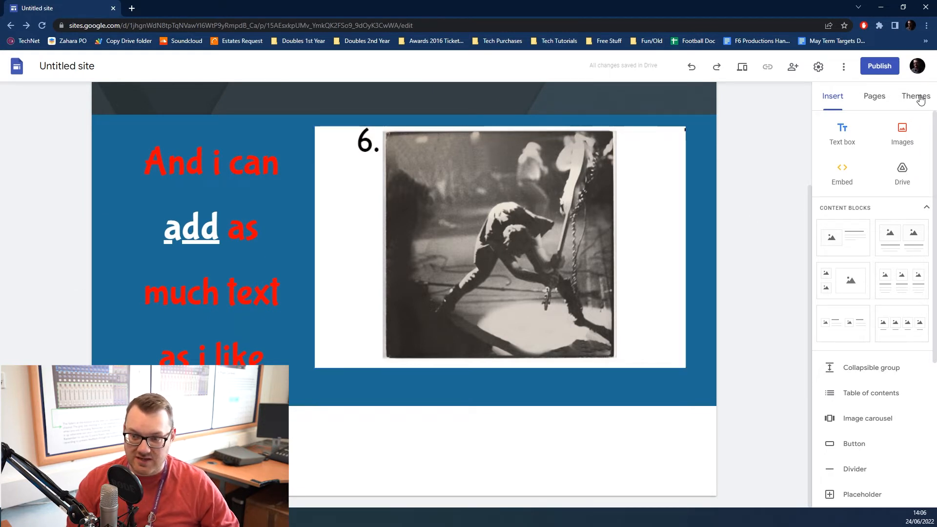
# Step: Set the Simple theme's custom colour to #00ff00, turning the section background bright green
pyautogui.click(914, 96)
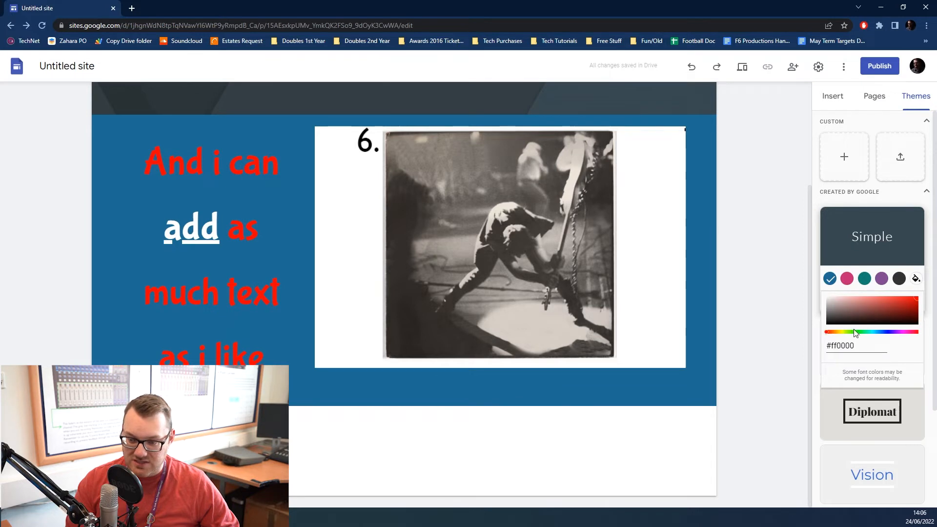
pyautogui.click(873, 310)
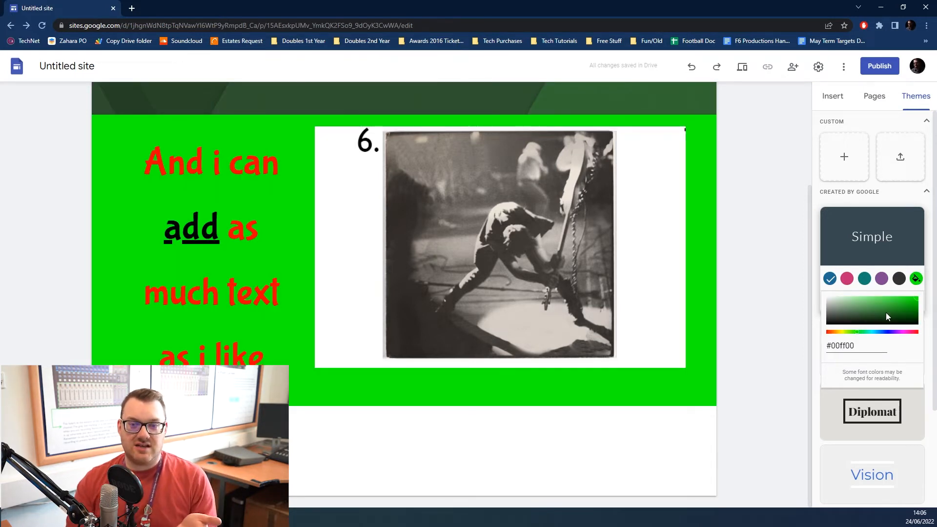
pyautogui.scroll(3)
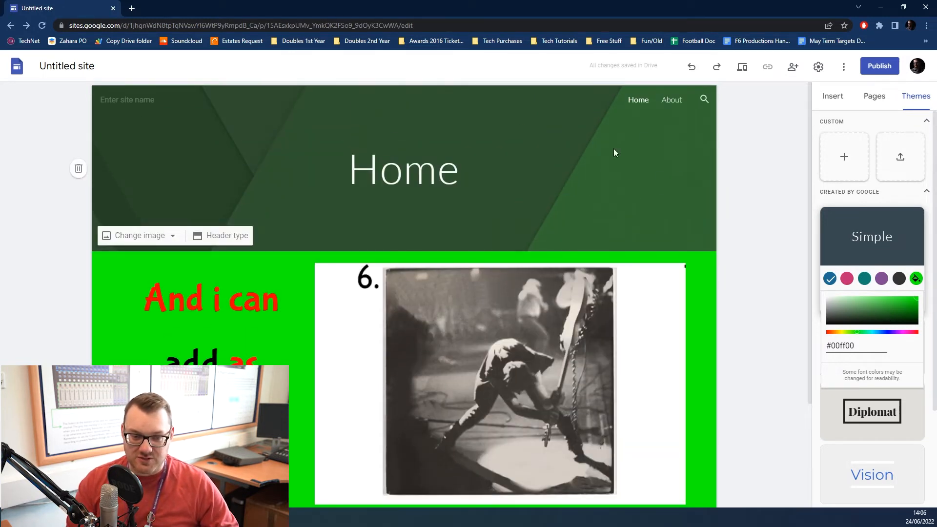
pyautogui.scroll(-3)
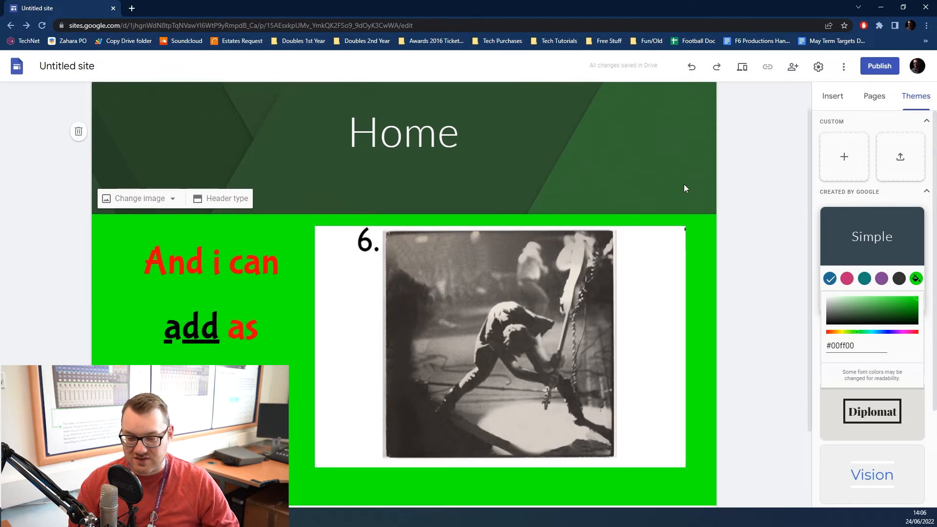
pyautogui.scroll(-3)
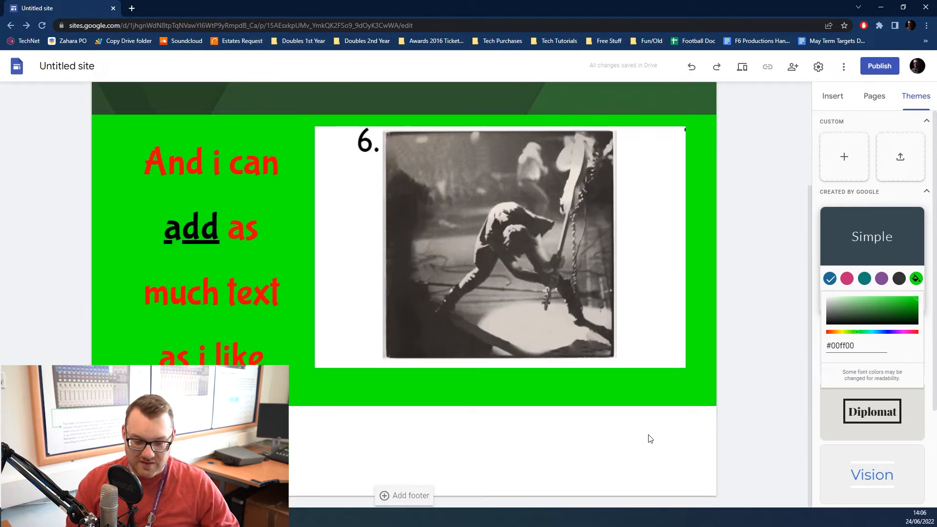
pyautogui.moveTo(402, 452)
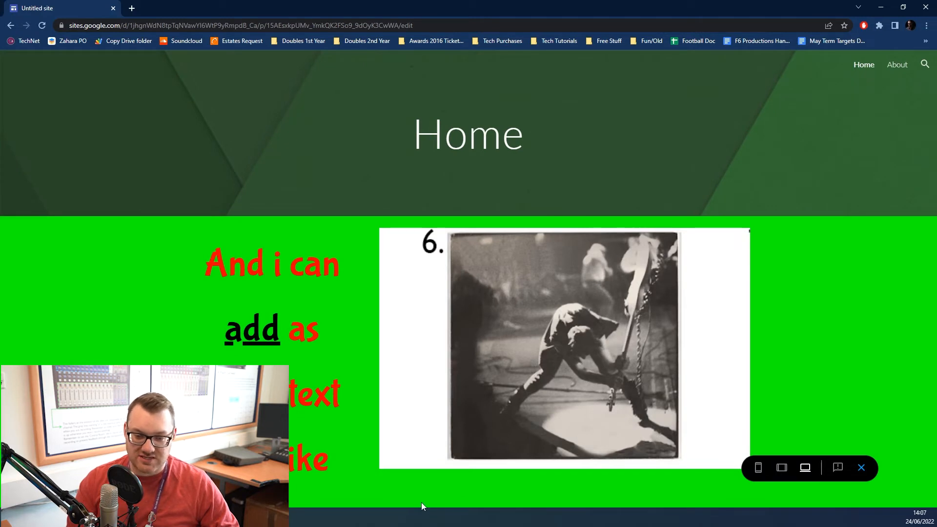
pyautogui.moveTo(201, 154)
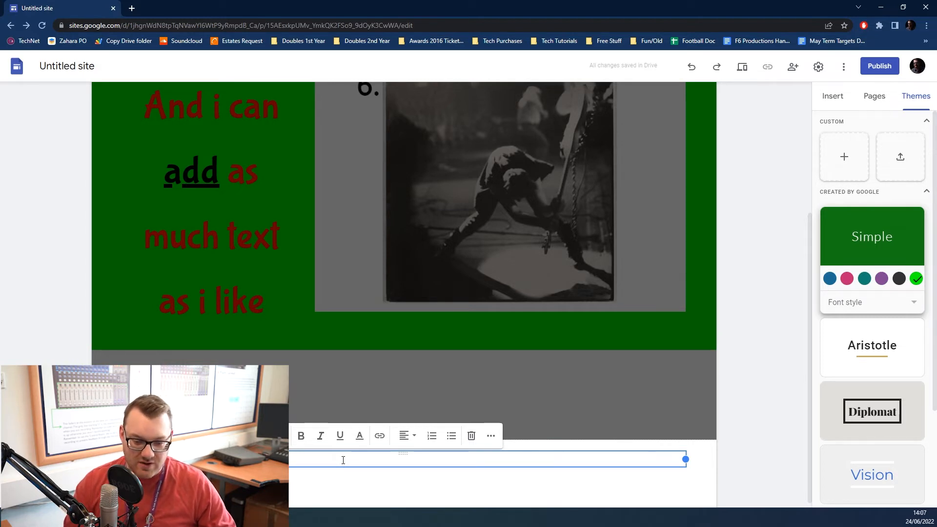
pyautogui.moveTo(820, 398)
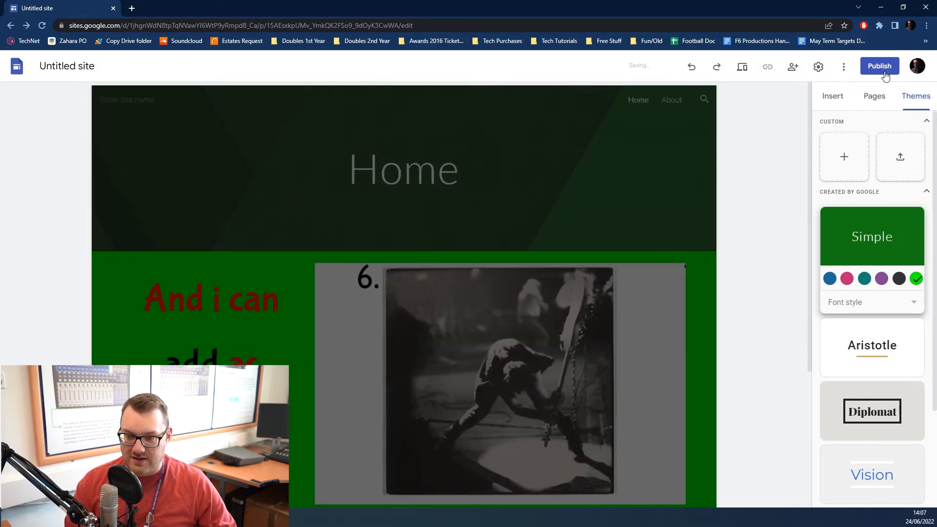
# Step: Leave the empty footer text box and return to the page with the Insert panel showing
pyautogui.click(832, 96)
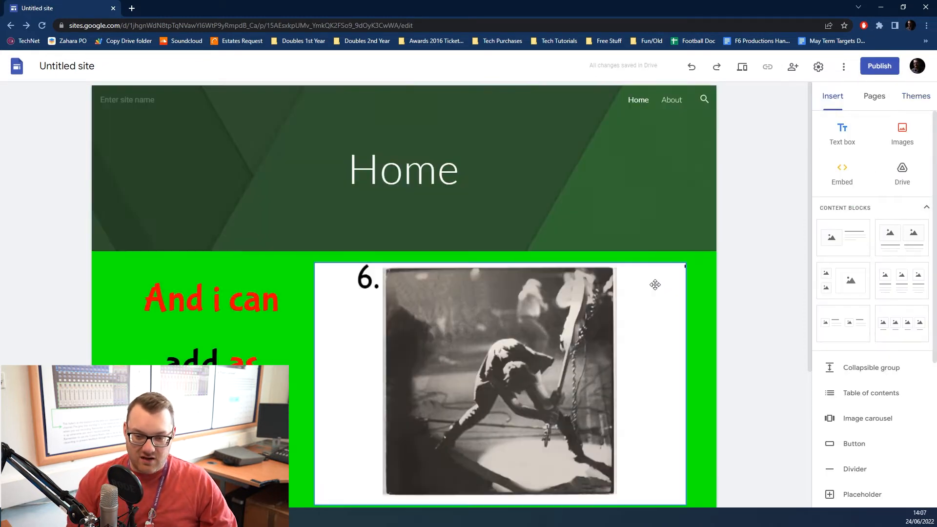
# Step: Add a three-placeholder content block below the green section, remove the lower-left placeholder and stretch the left one to full height
pyautogui.click(499, 383)
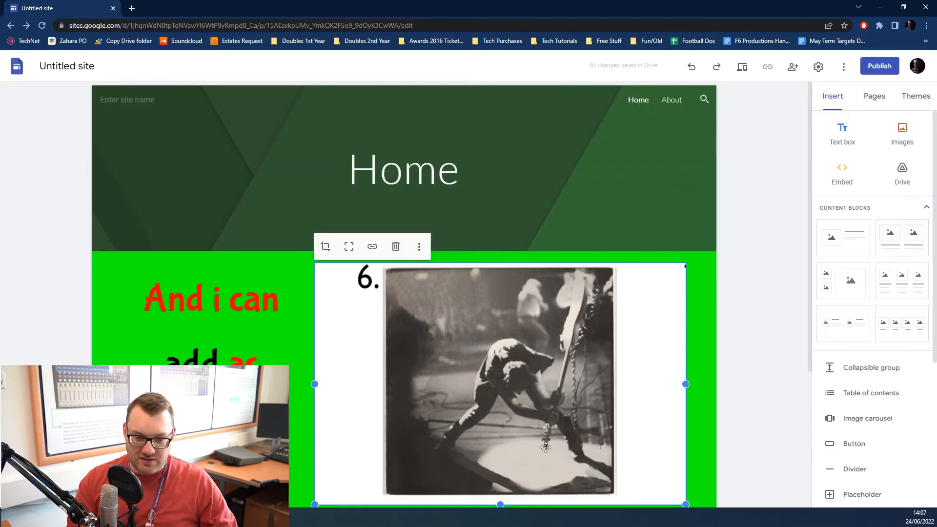
pyautogui.scroll(-3)
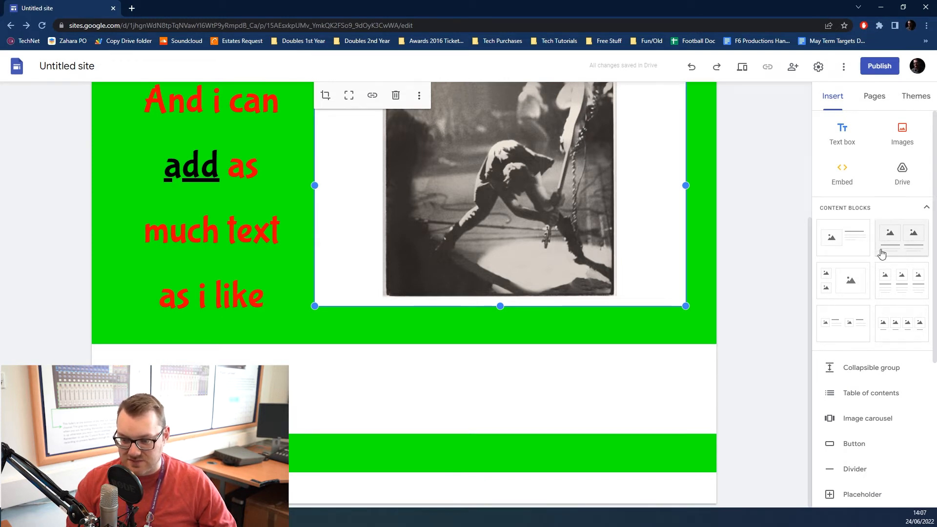
pyautogui.moveTo(925, 293)
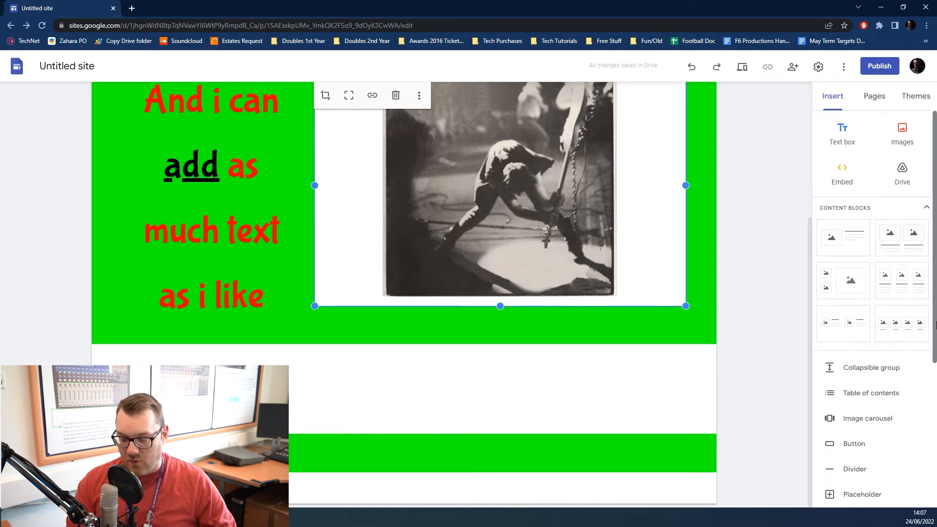
pyautogui.click(396, 95)
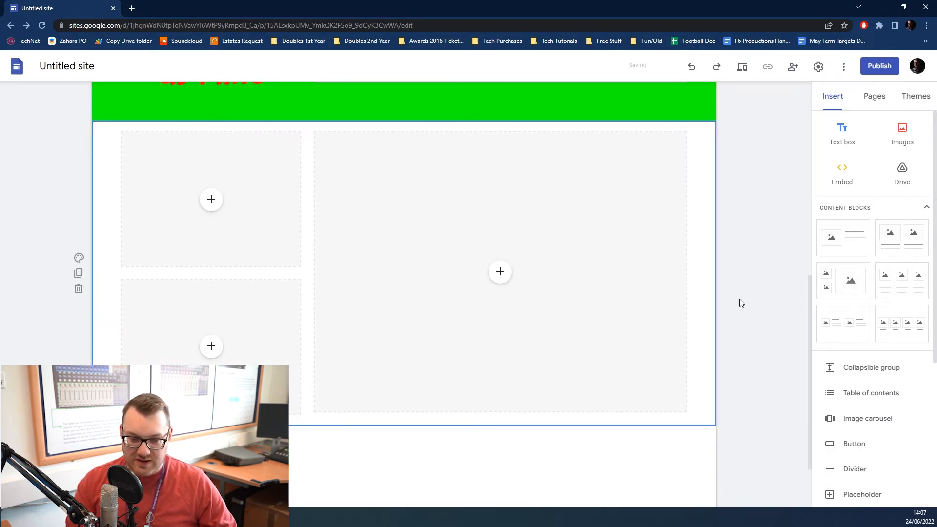
pyautogui.click(500, 271)
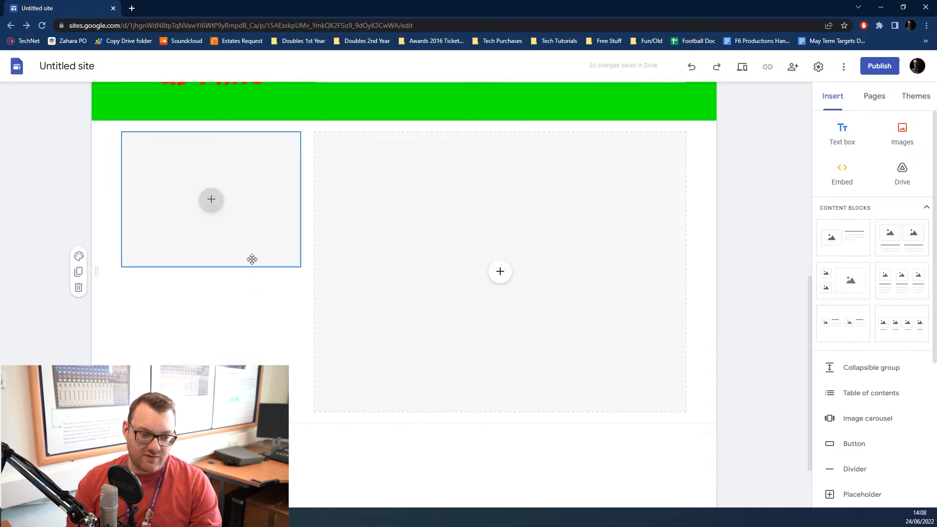
pyautogui.click(211, 199)
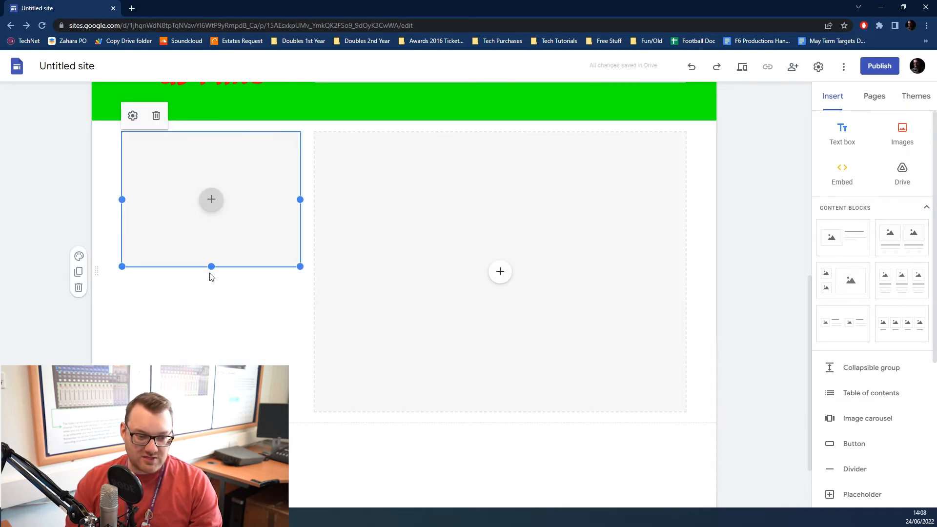
pyautogui.moveTo(211, 266); pyautogui.dragTo(299, 411)
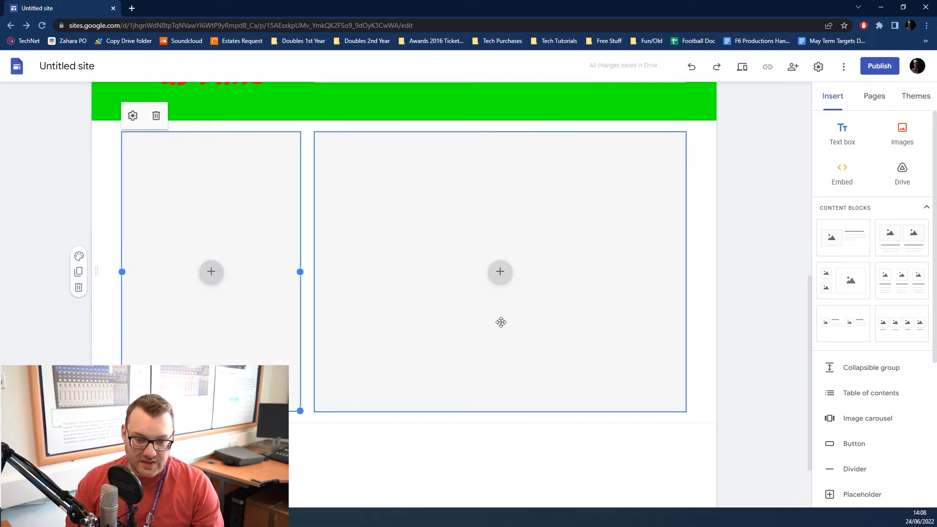
# Step: Choose YouTube from the large empty placeholder's insert menu to bring up the video search dialog
pyautogui.click(500, 272)
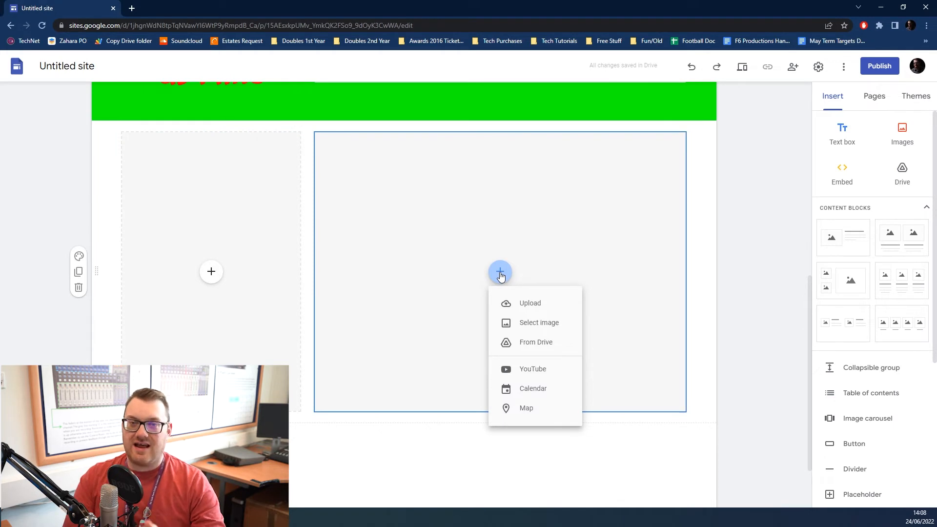
pyautogui.moveTo(535, 342)
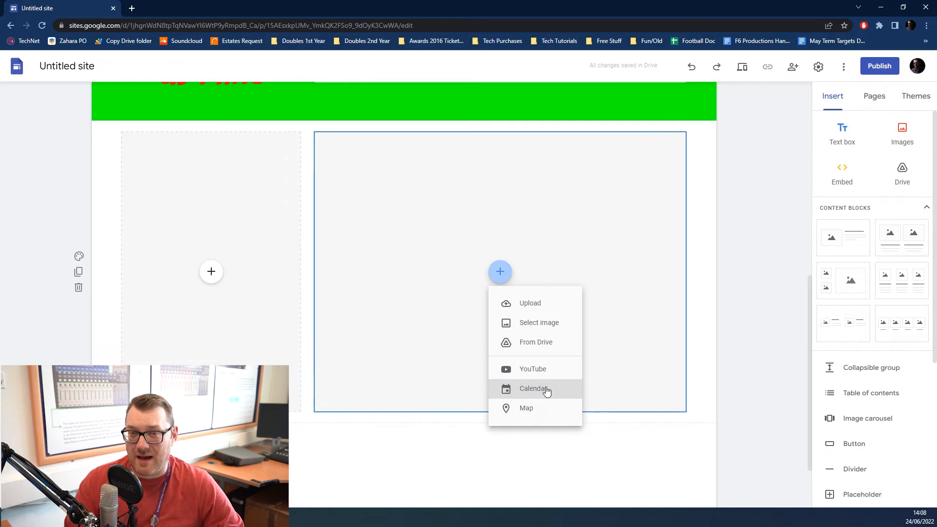
pyautogui.moveTo(548, 372)
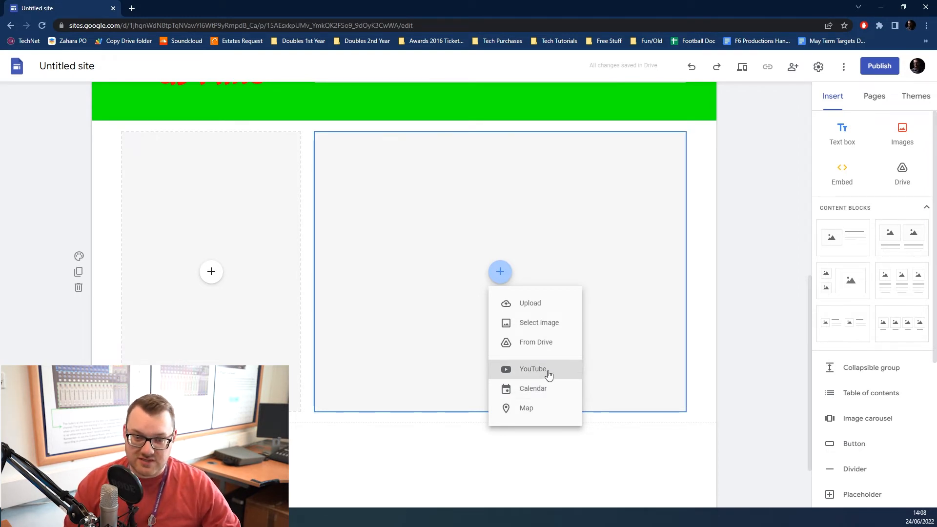
pyautogui.click(533, 369)
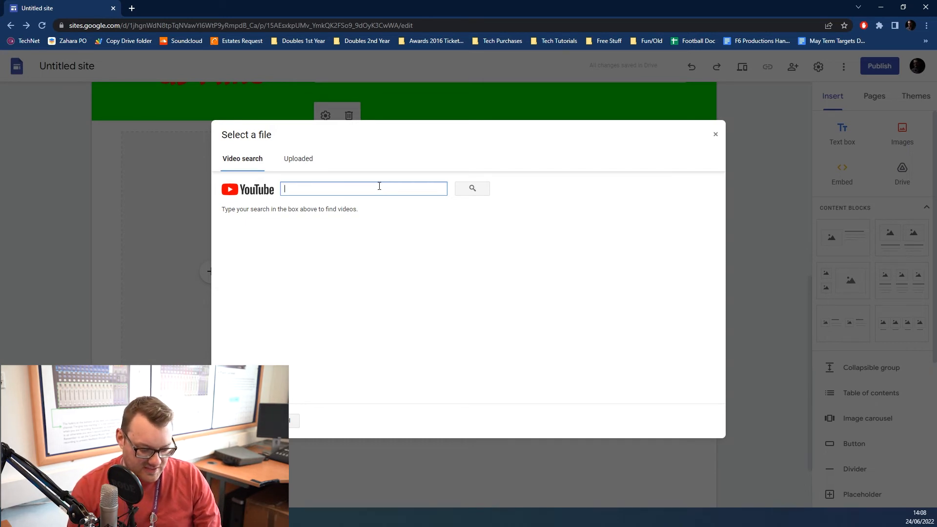
# Step: Search YouTube for 'running up the hill', embed the Kate Bush video and preview it below the green section
pyautogui.write('ru')
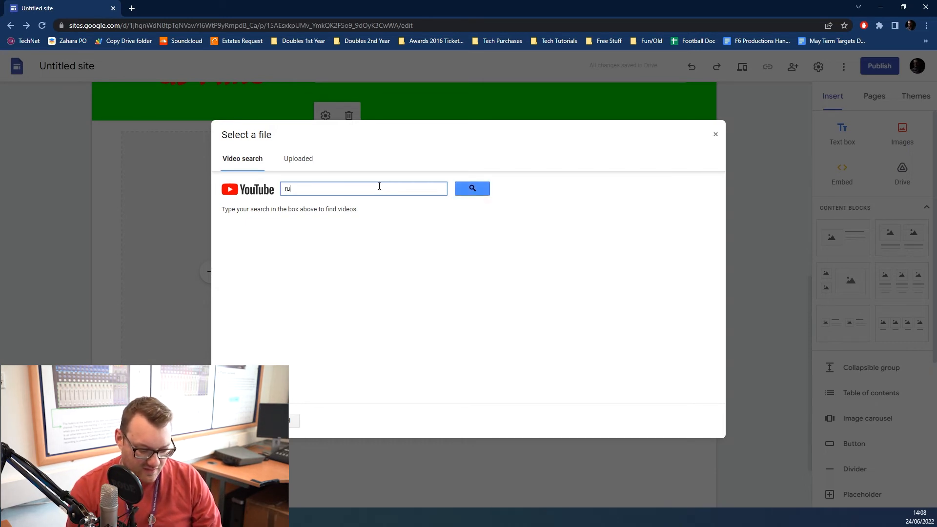
pyautogui.write('running up the')
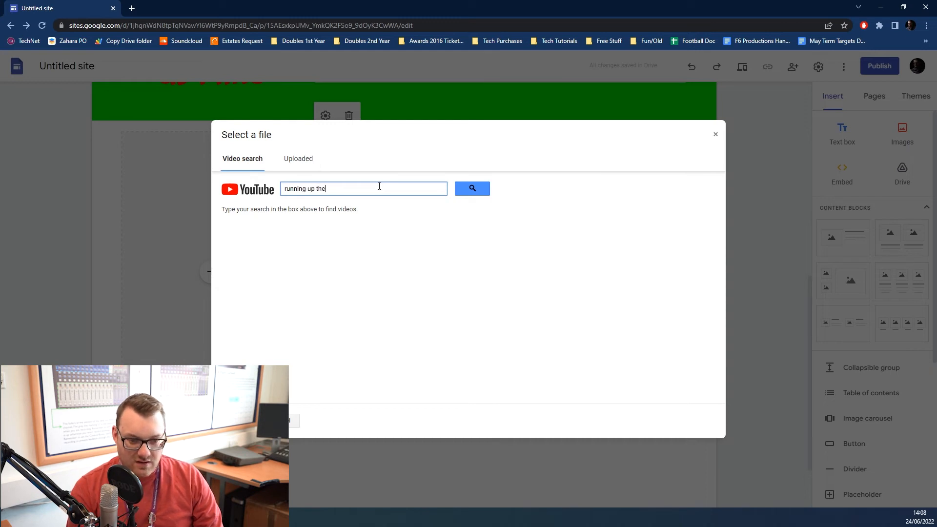
pyautogui.write('hill')
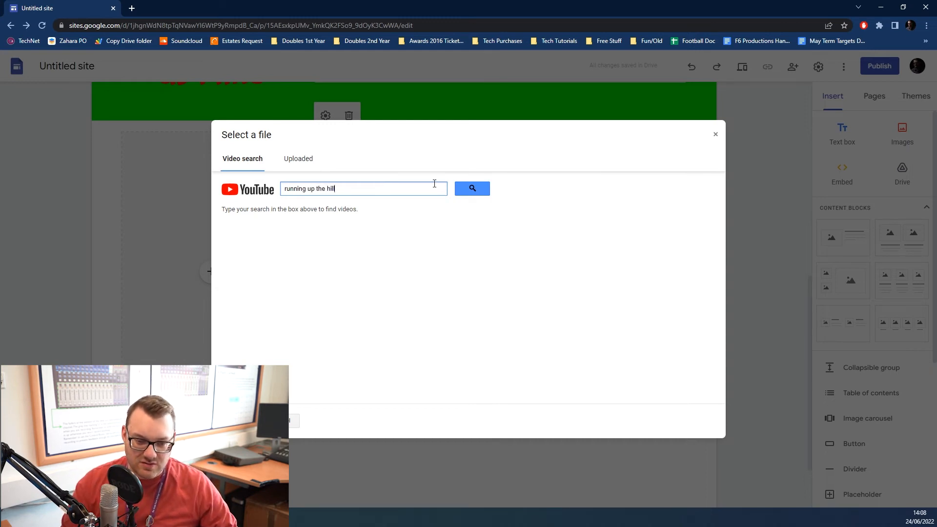
pyautogui.click(472, 188)
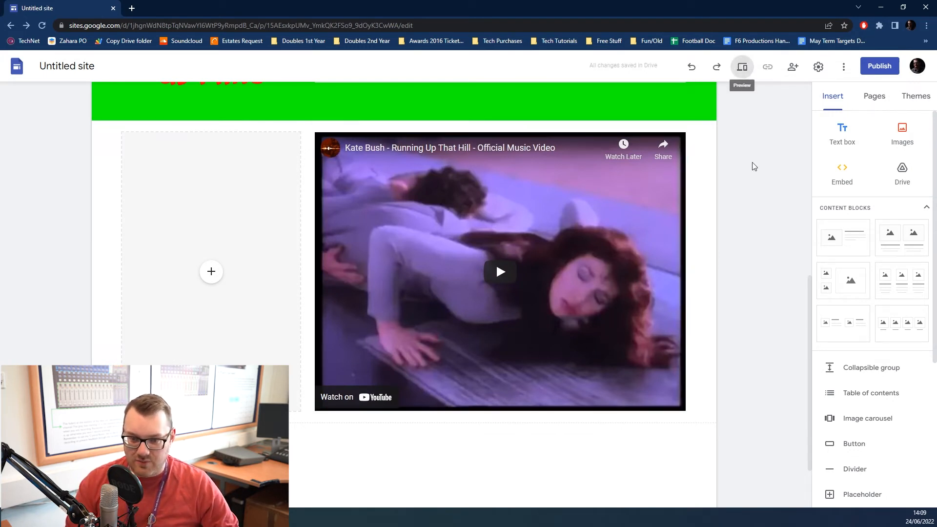
pyautogui.click(741, 66)
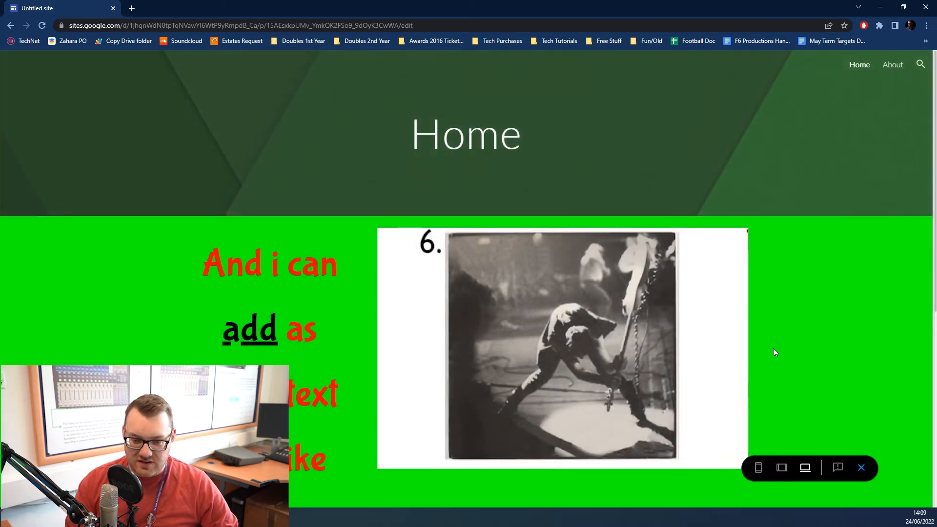
pyautogui.scroll(-3)
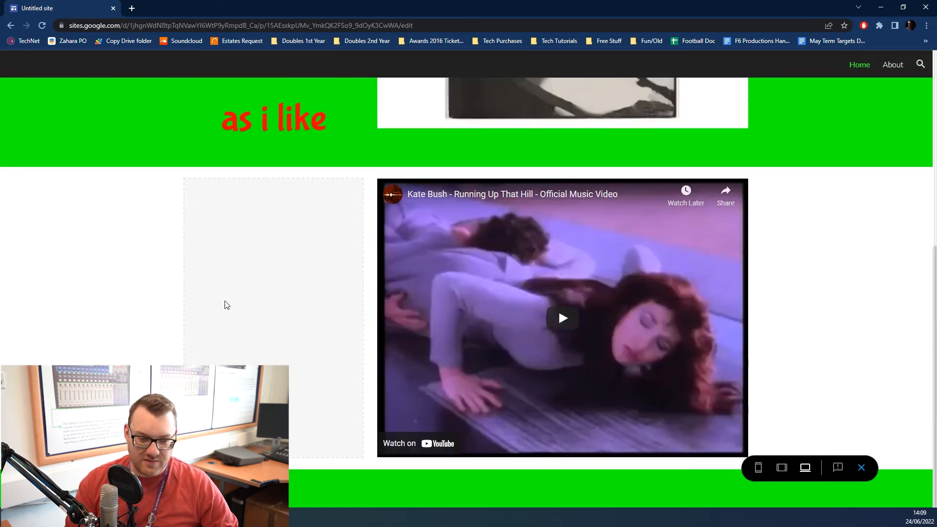
pyautogui.moveTo(317, 339)
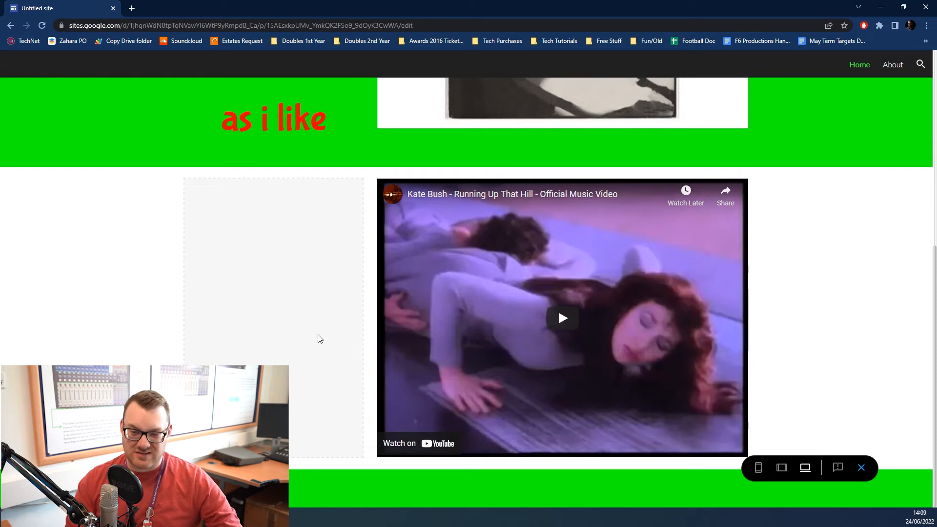
pyautogui.moveTo(562, 319)
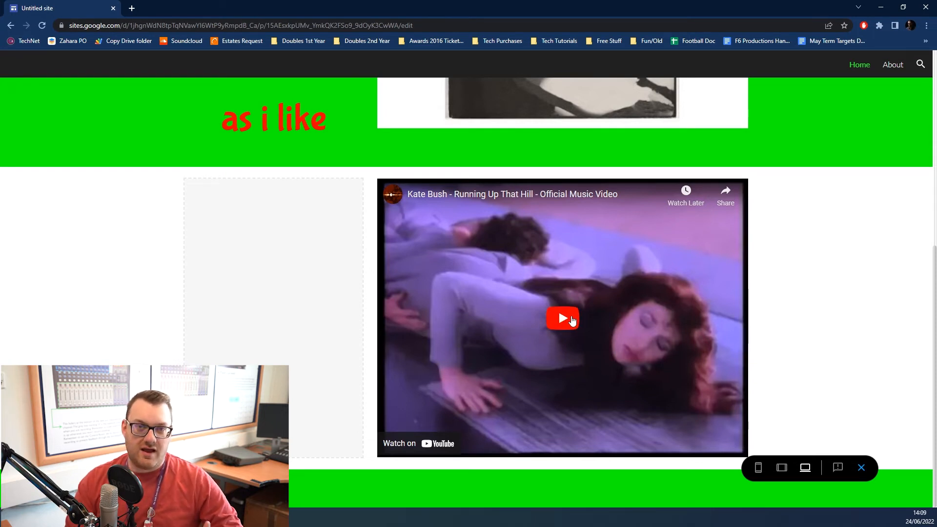
pyautogui.moveTo(872, 436)
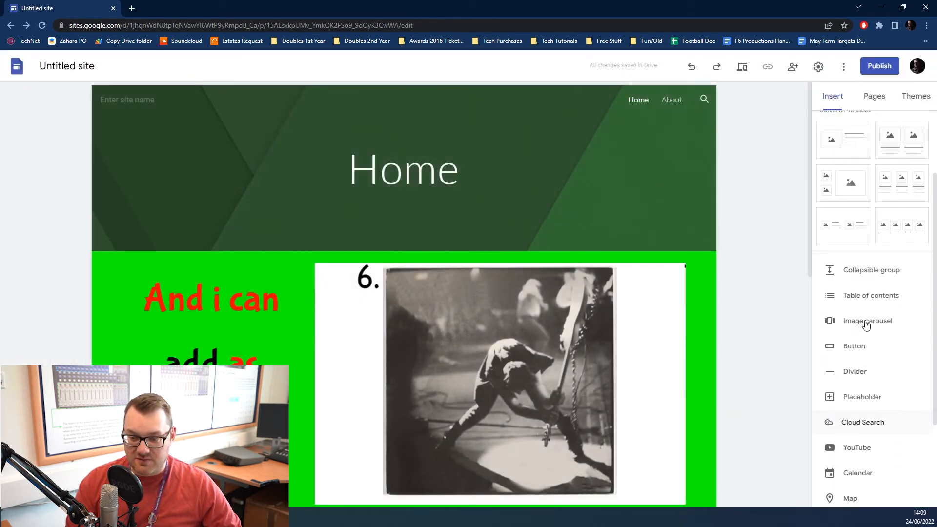
pyautogui.moveTo(861, 396)
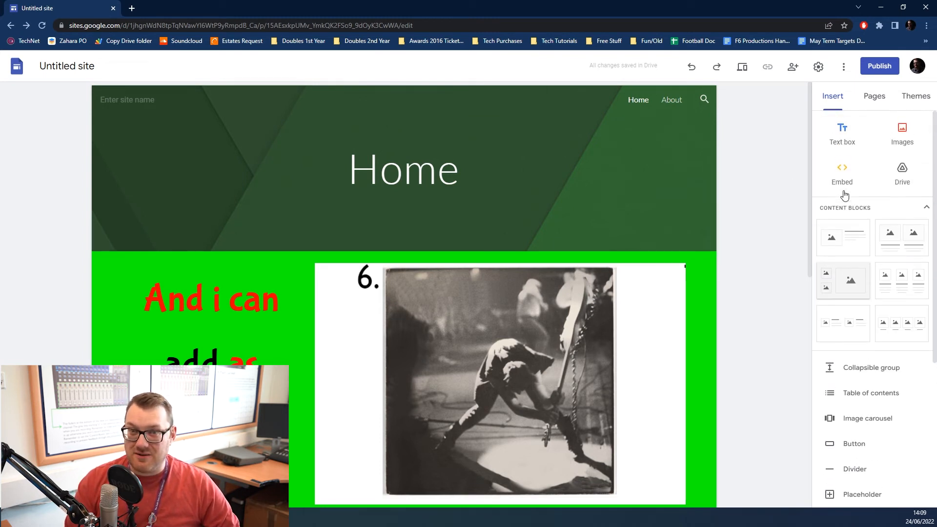
pyautogui.moveTo(879, 66)
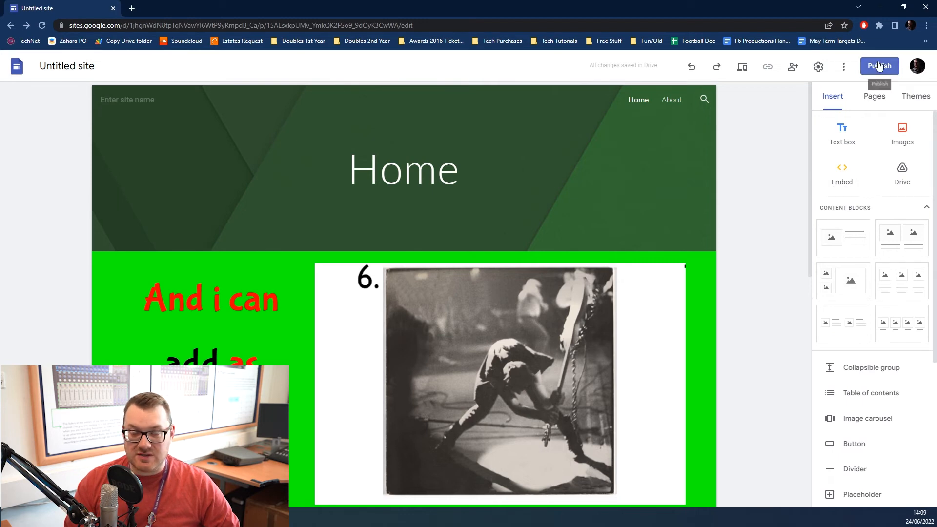
pyautogui.click(879, 65)
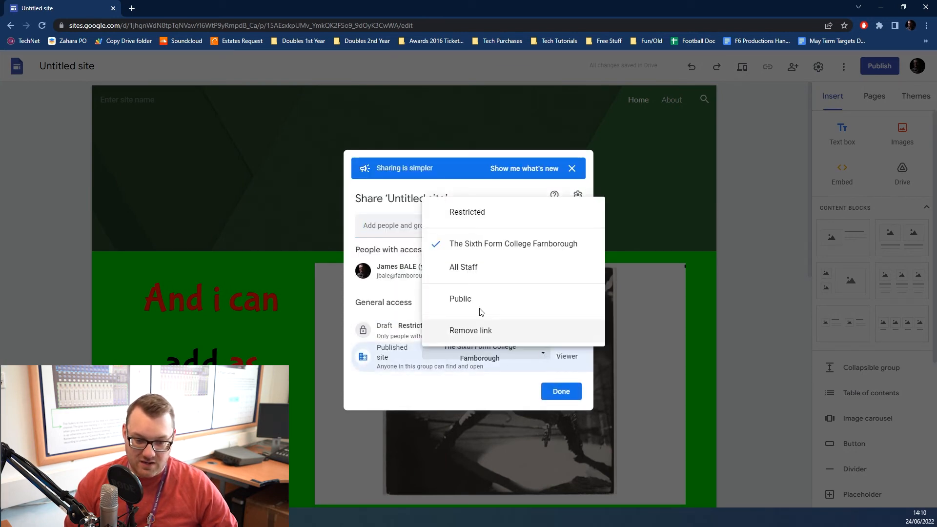
pyautogui.moveTo(478, 302)
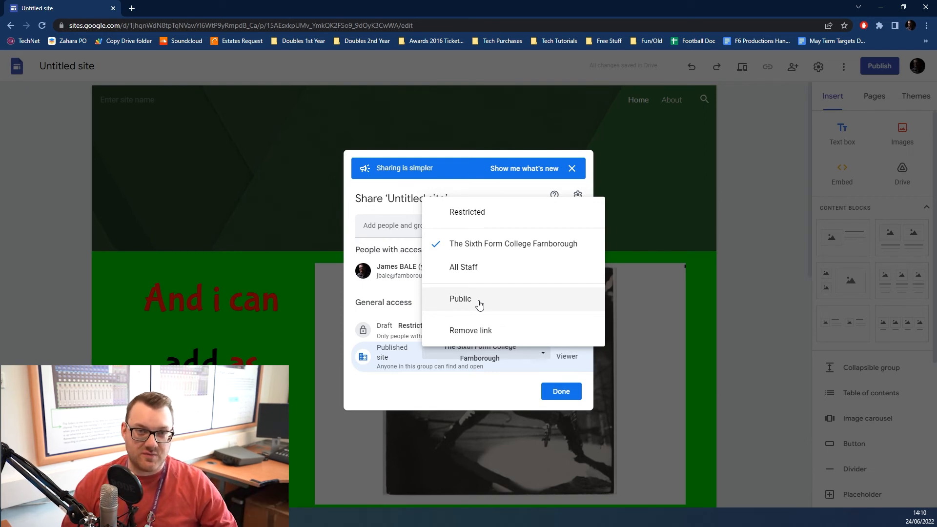
pyautogui.moveTo(488, 305)
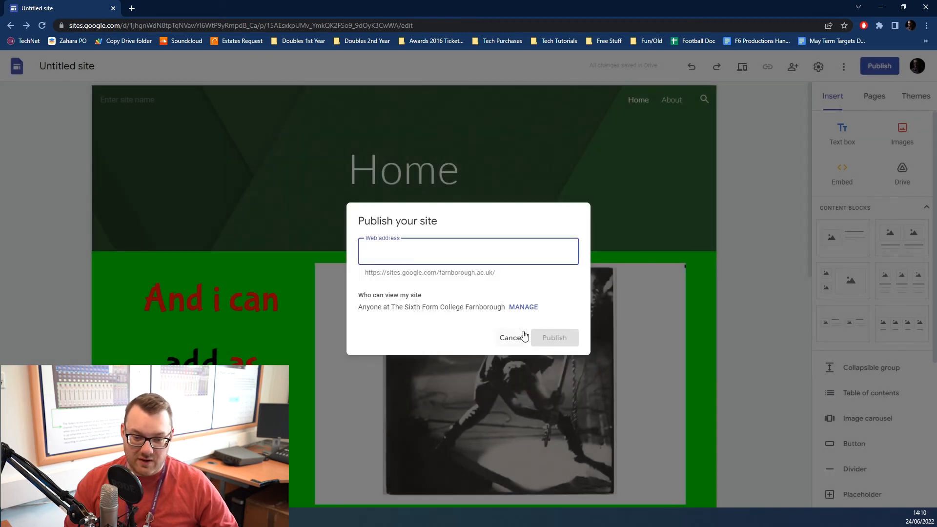
pyautogui.click(509, 338)
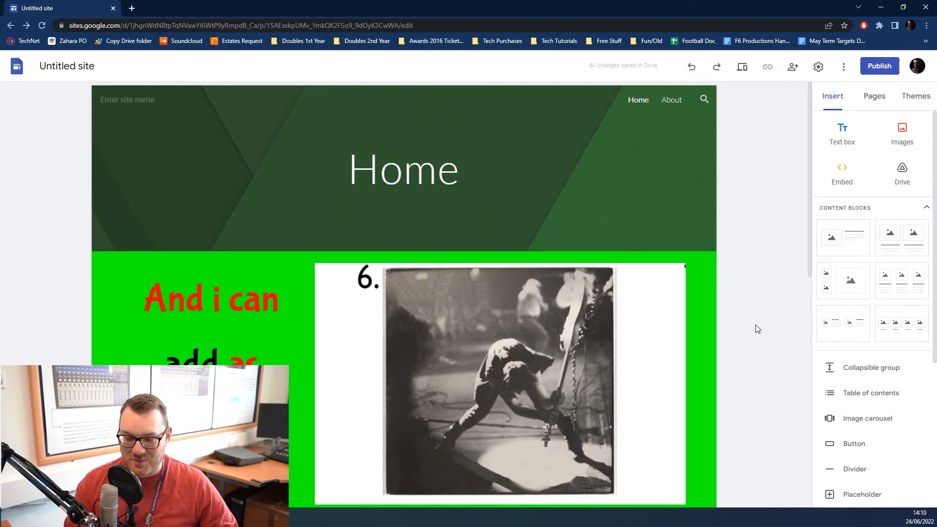
pyautogui.scroll(-3)
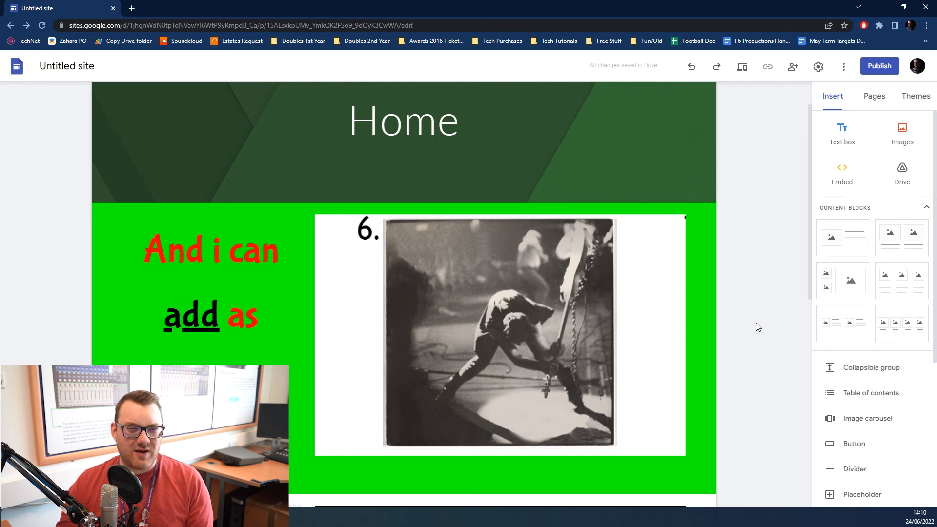
pyautogui.click(500, 335)
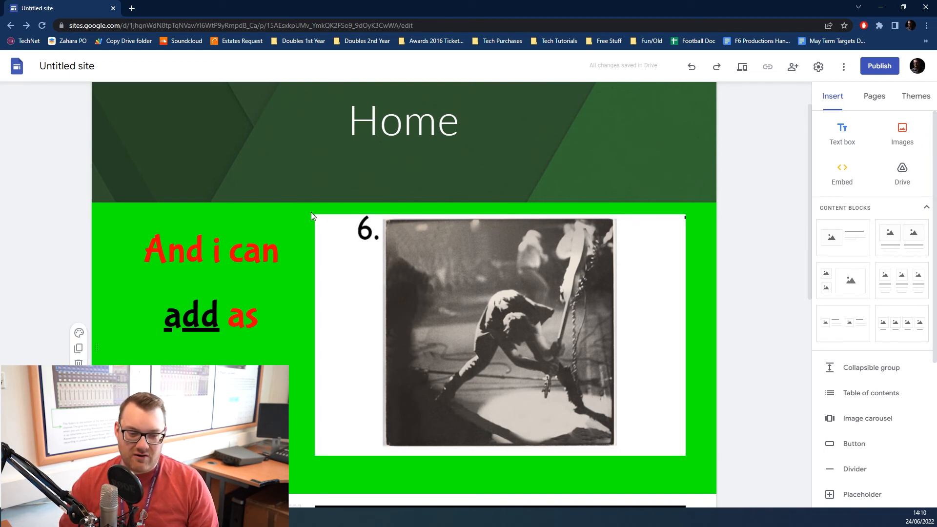
pyautogui.moveTo(315, 215)
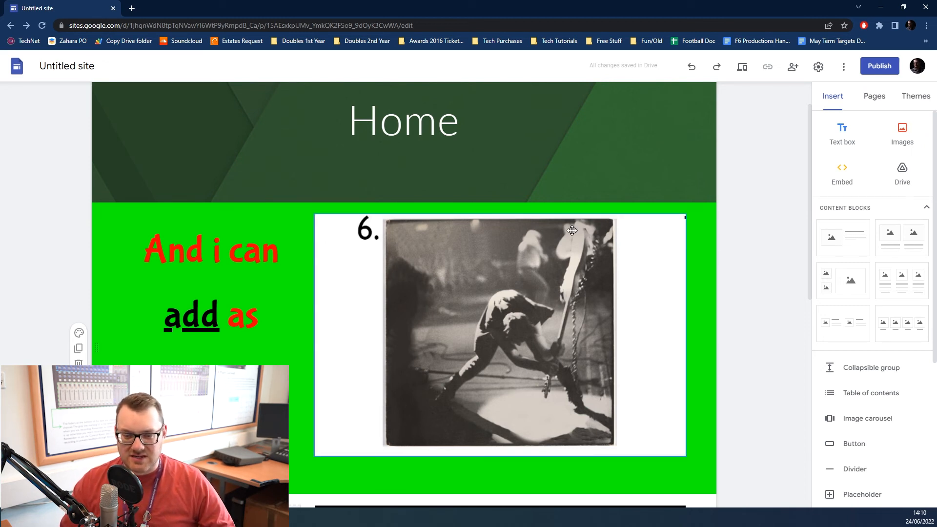
pyautogui.click(748, 243)
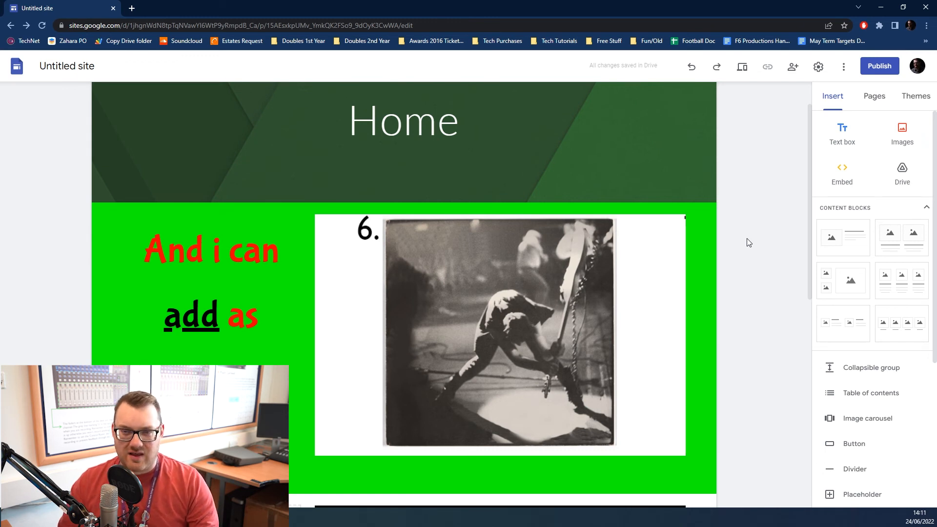
pyautogui.moveTo(719, 309)
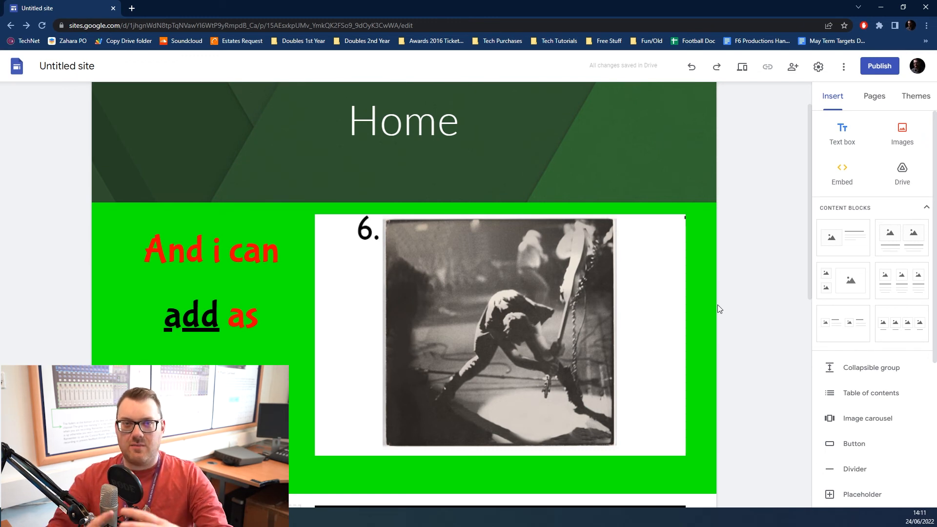
pyautogui.moveTo(799, 156)
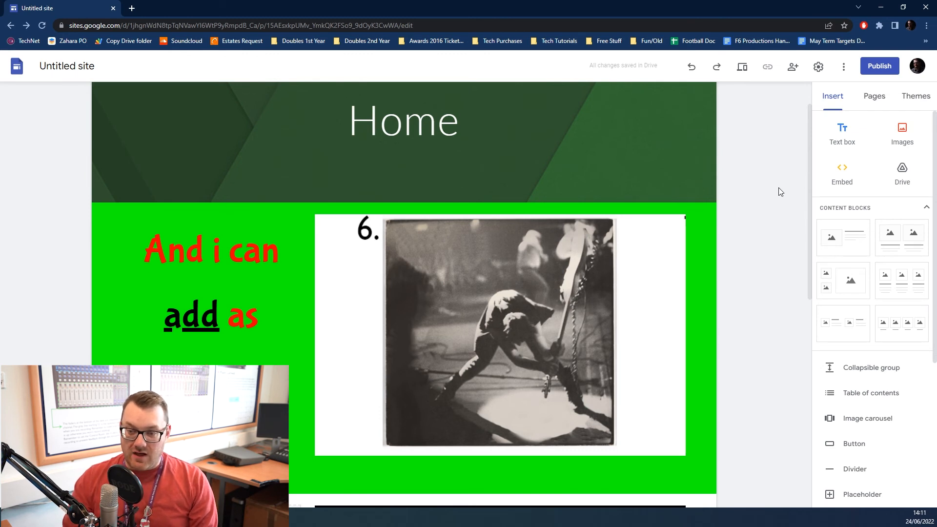
pyautogui.moveTo(902, 174)
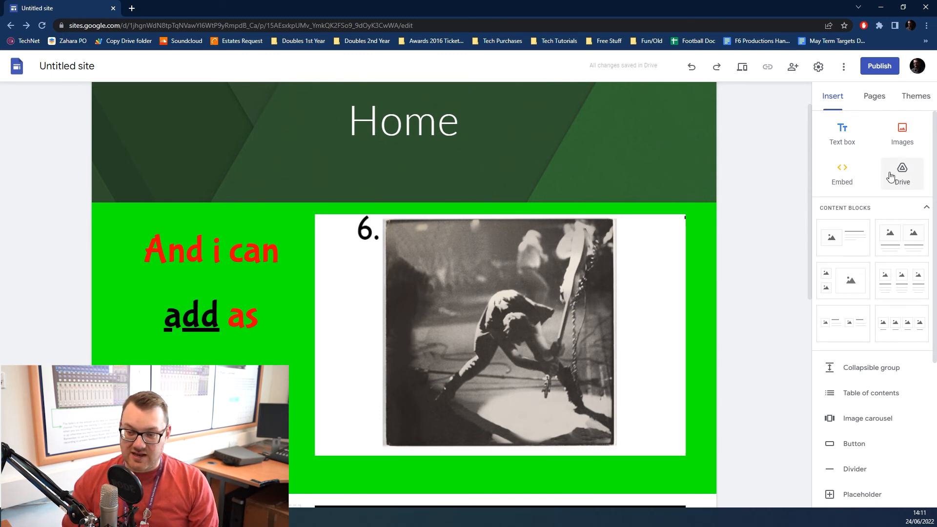
pyautogui.moveTo(900, 174)
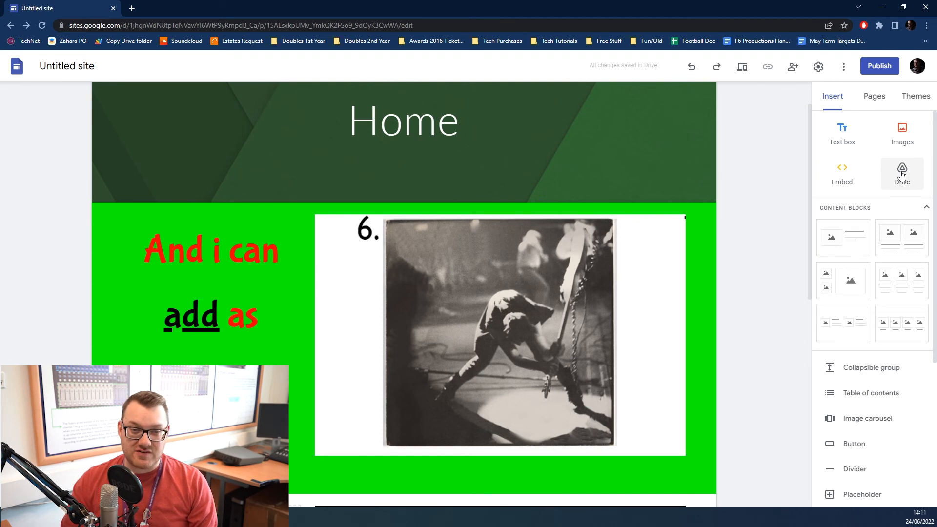